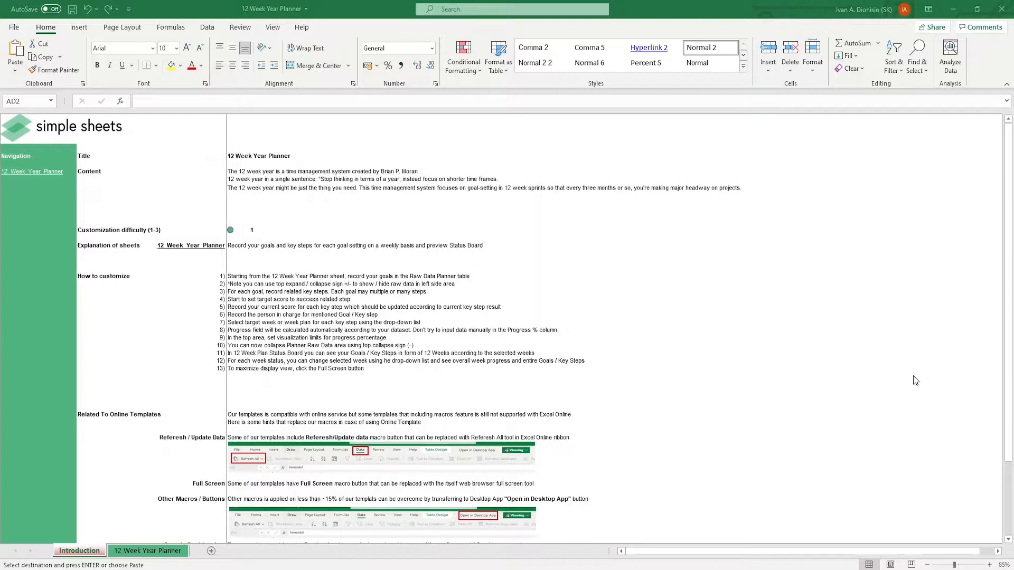
mouse_move(904, 381)
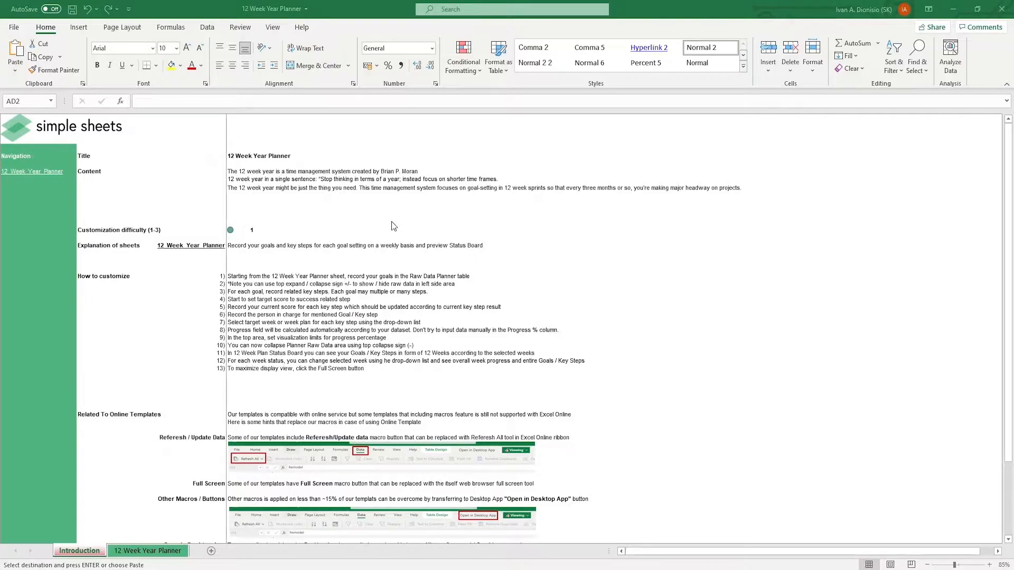
mouse_move(262, 244)
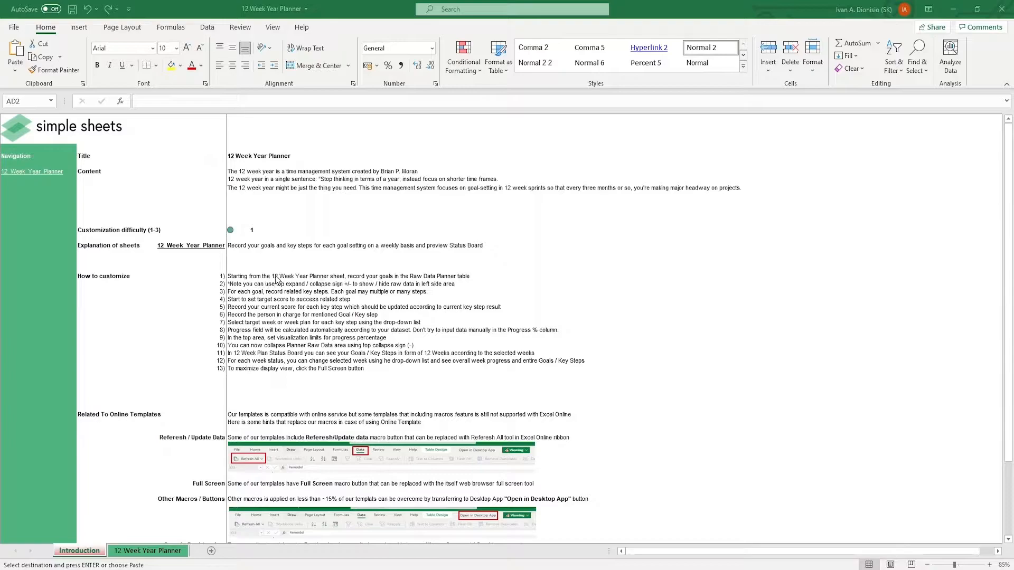
mouse_move(432, 351)
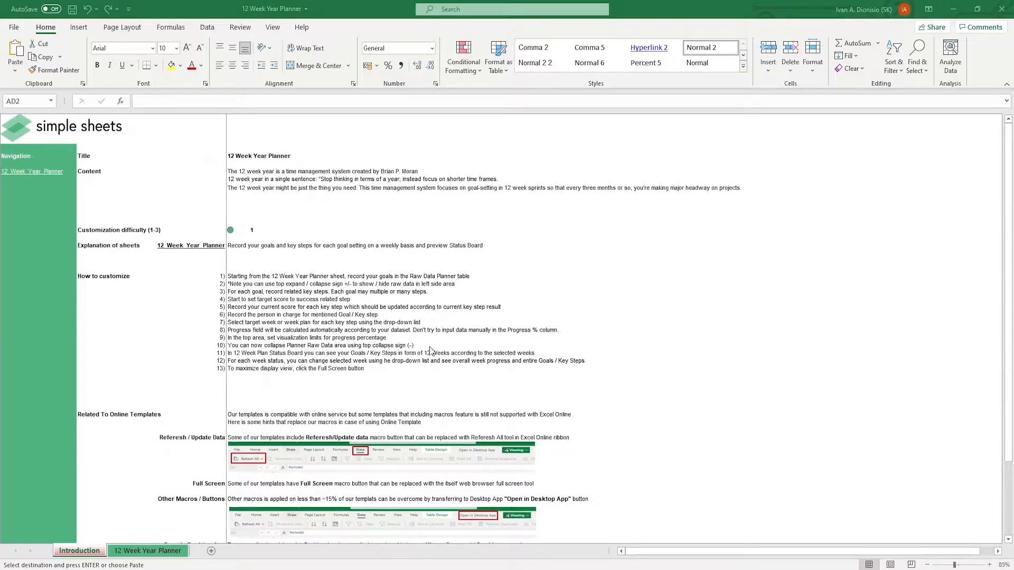
Inspect the first sample row's Goal, Key Step, Target, Result, Person and Week cells
scroll("down", 3)
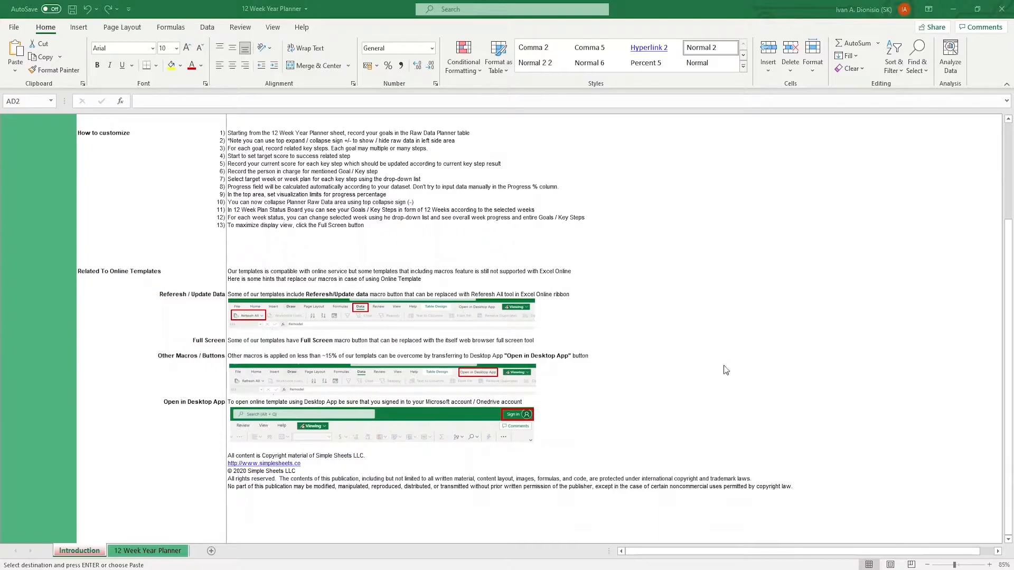
mouse_move(730, 359)
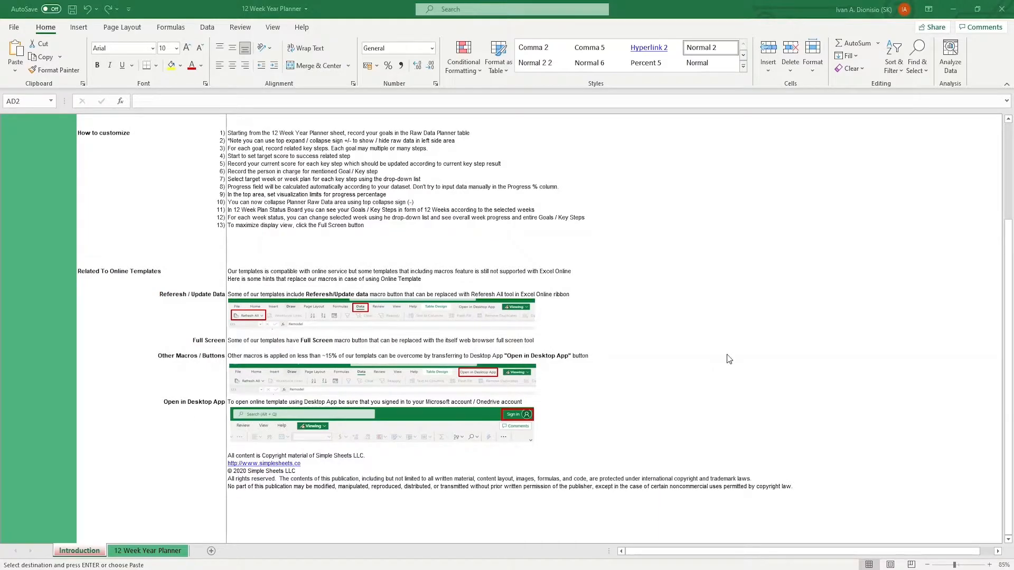
mouse_move(254, 507)
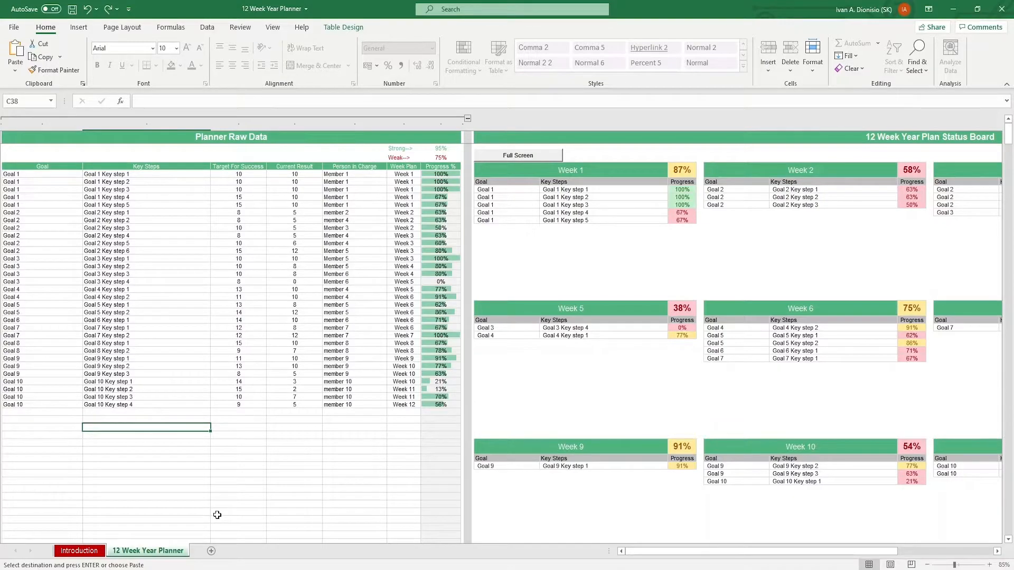
mouse_move(286, 152)
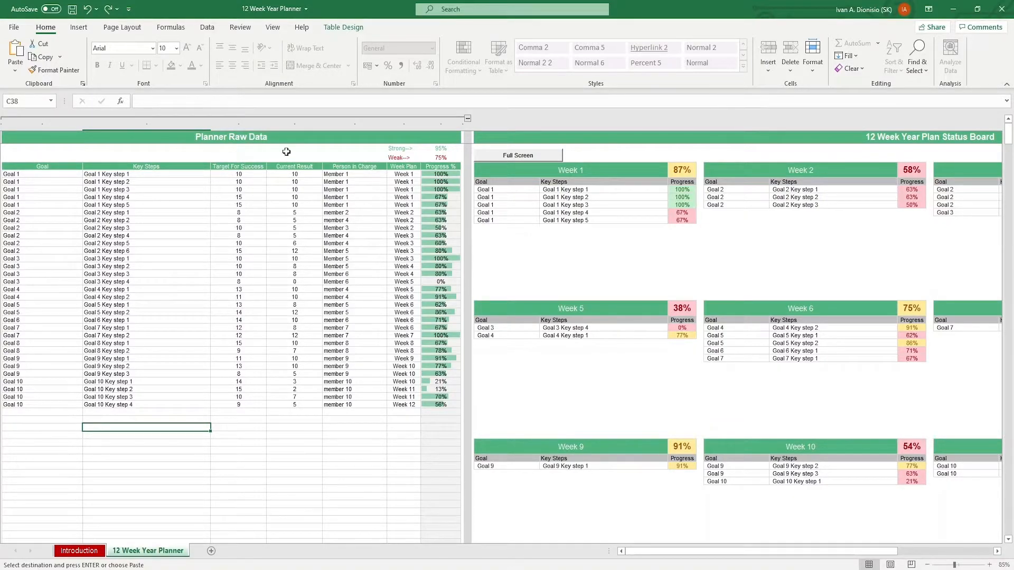
mouse_move(537, 134)
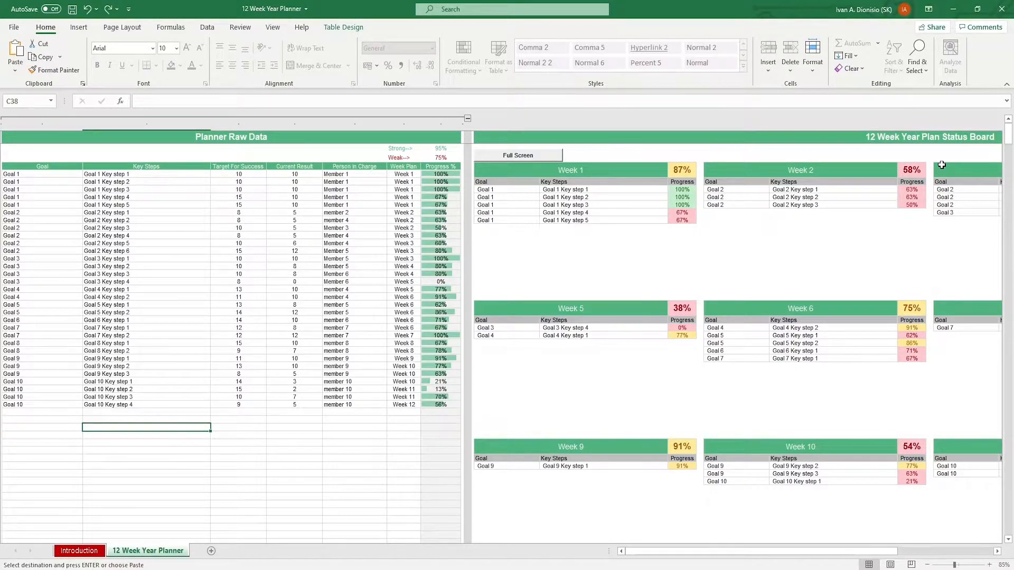
mouse_move(51, 184)
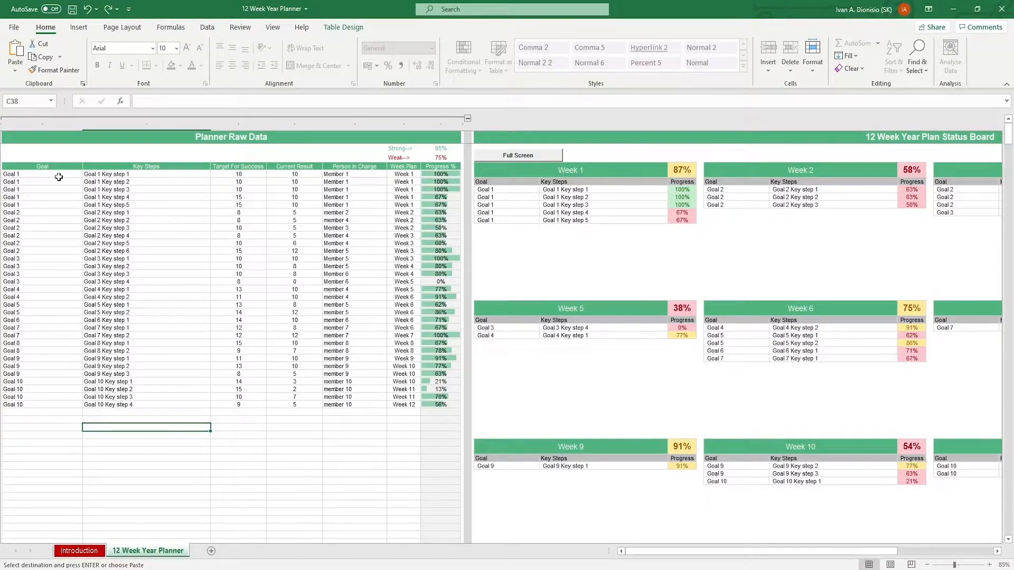
left_click(42, 175)
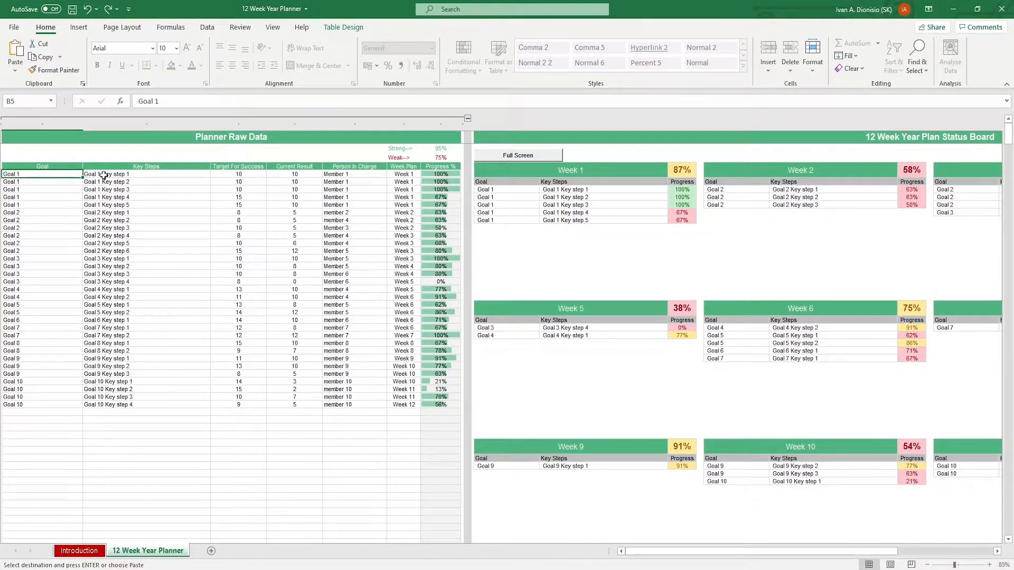
left_click(146, 174)
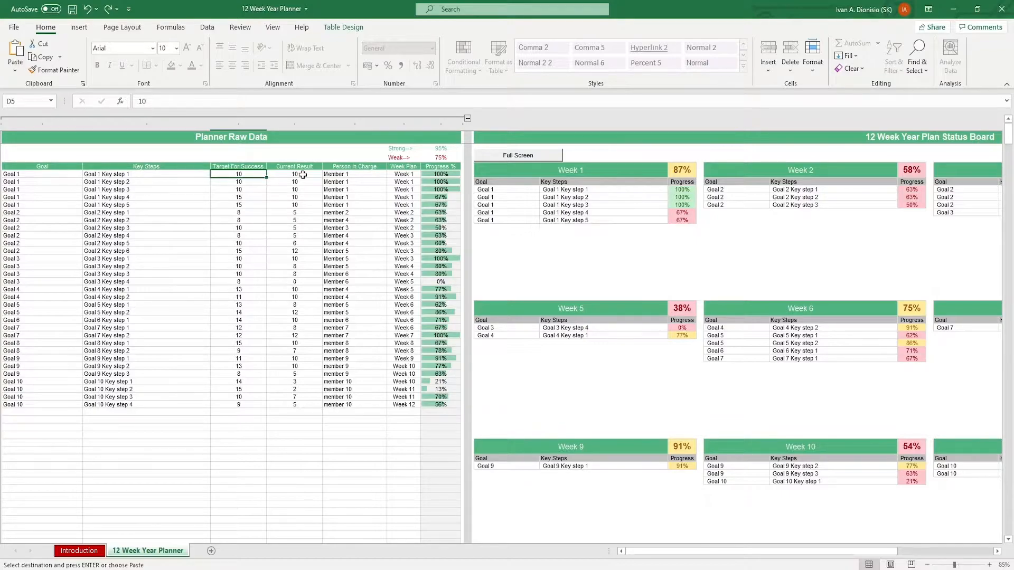
left_click(336, 174)
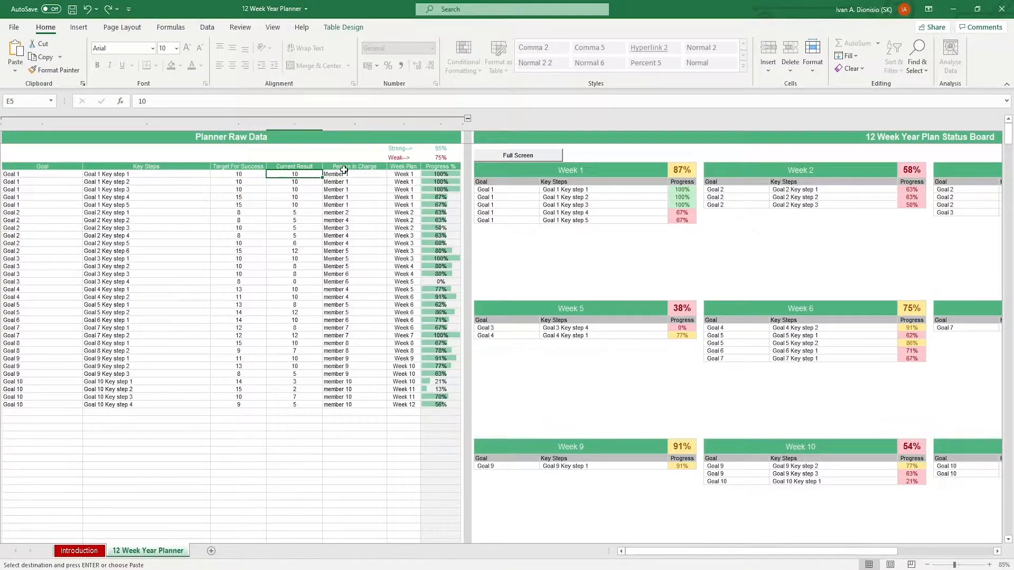
left_click(354, 173)
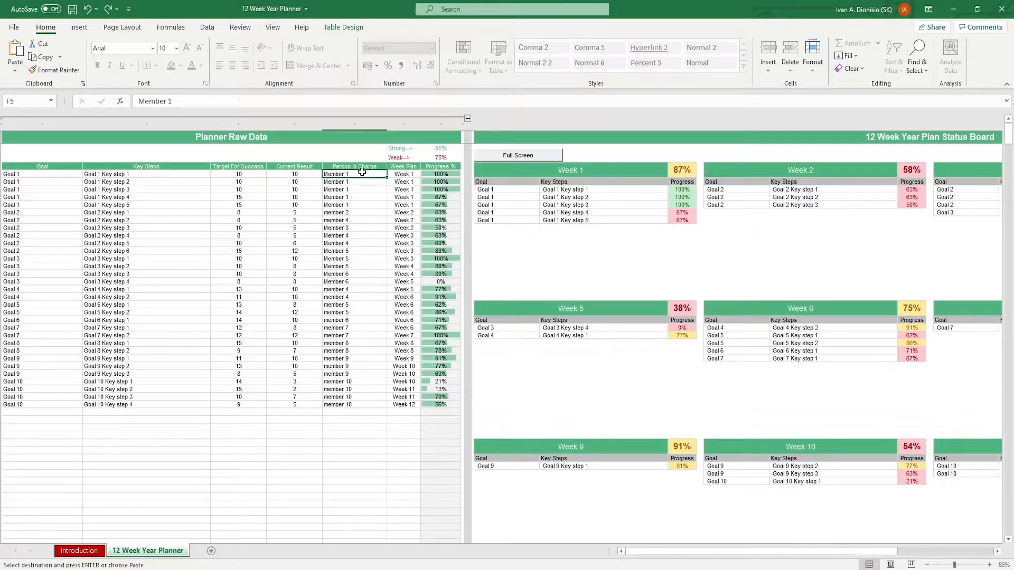
left_click(403, 173)
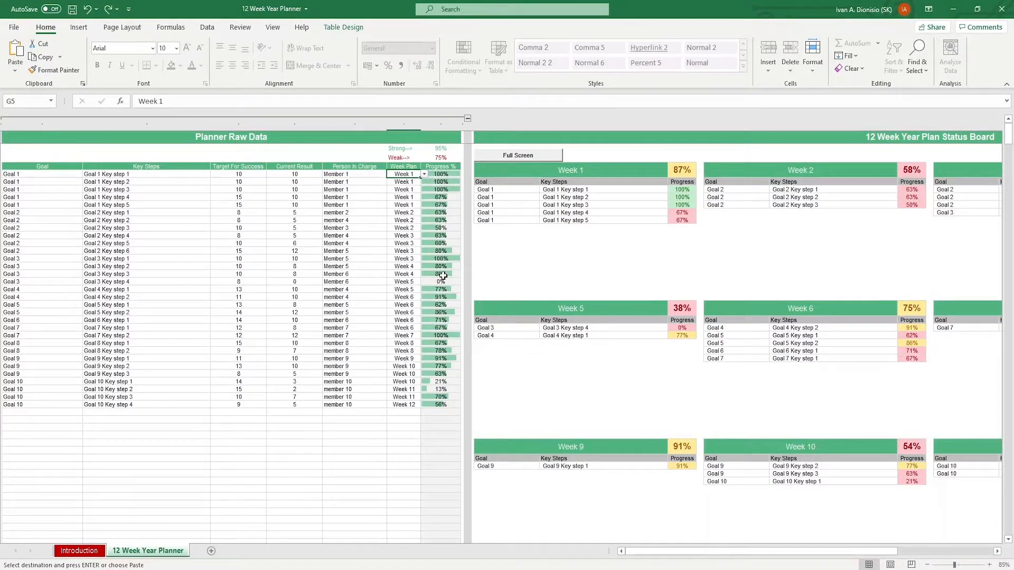
mouse_move(450, 244)
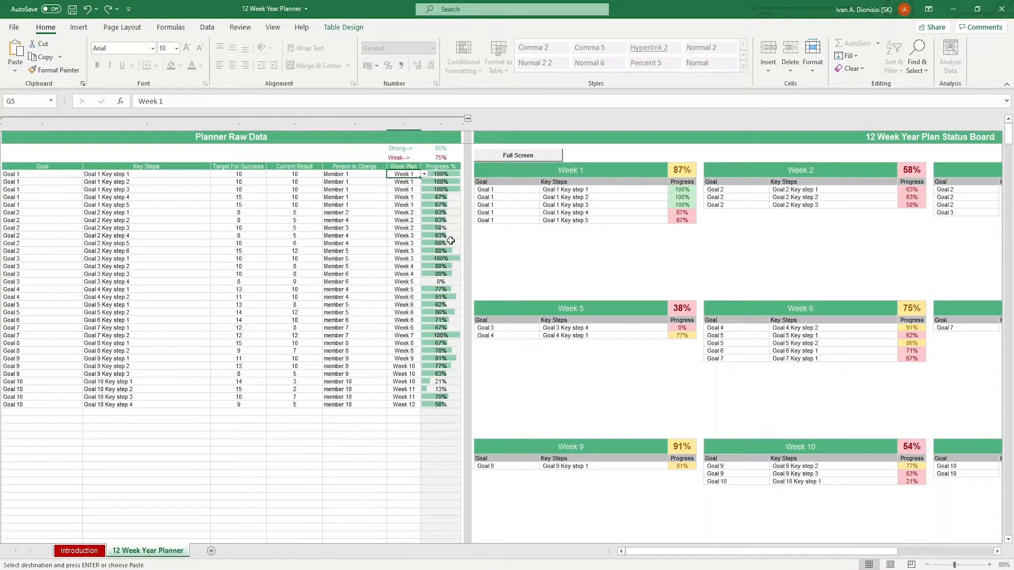
mouse_move(429, 368)
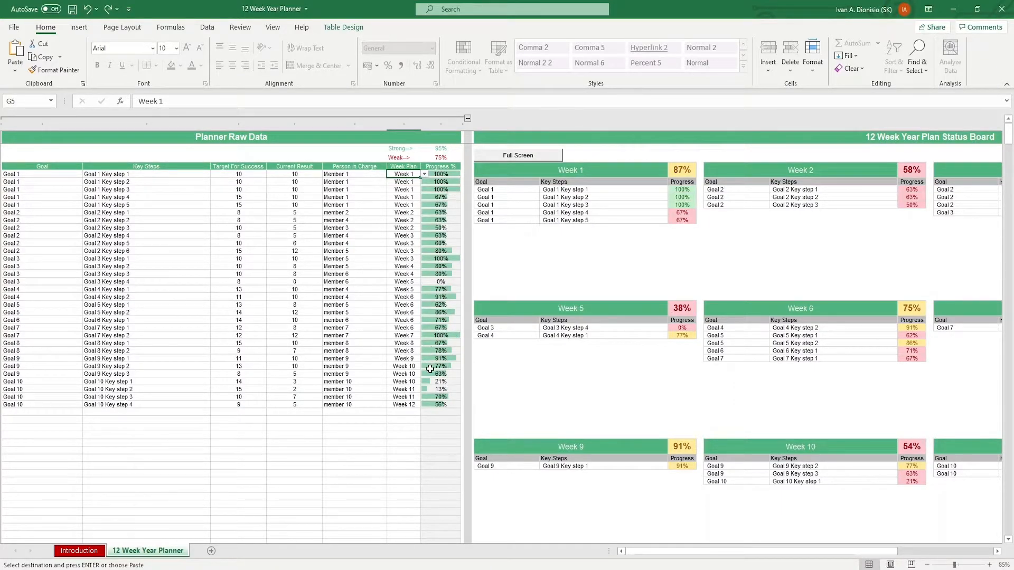
left_click(440, 148)
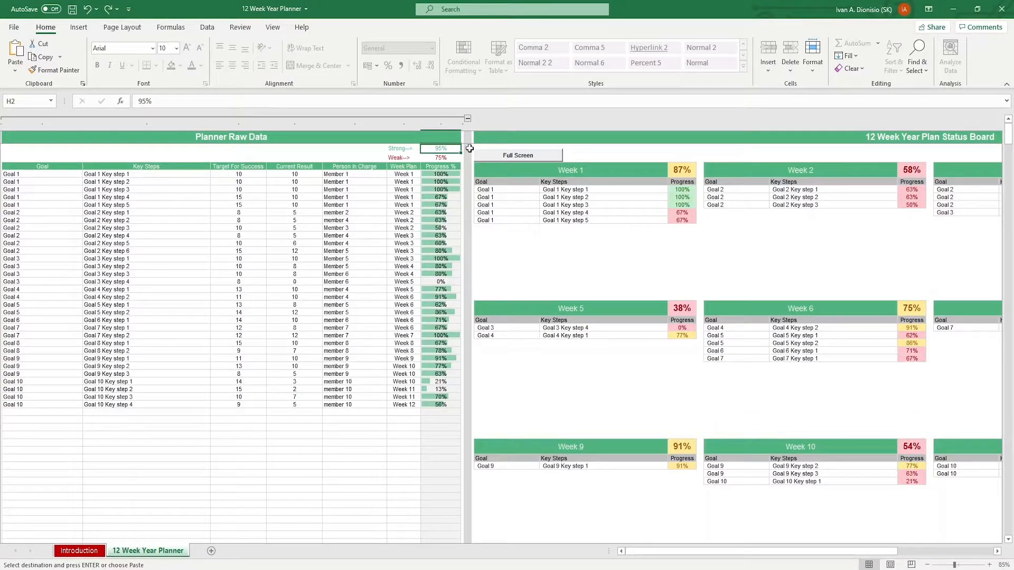
mouse_move(700, 201)
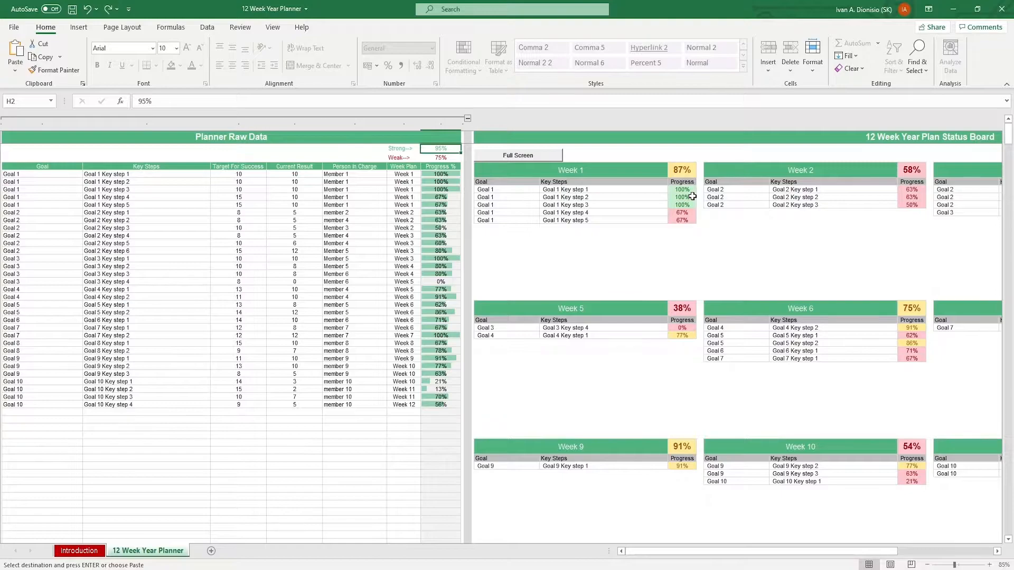
left_click(441, 158)
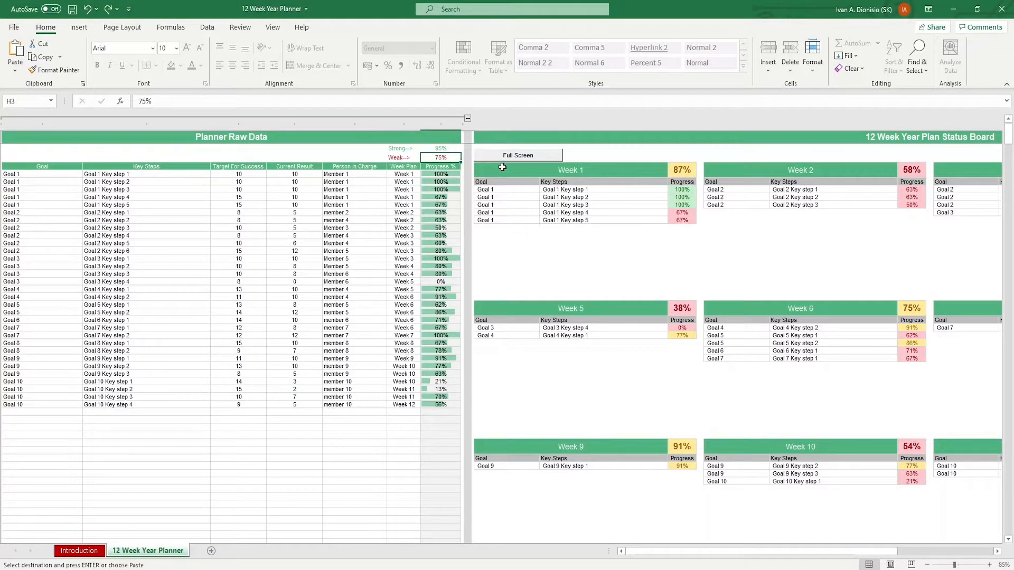
mouse_move(577, 205)
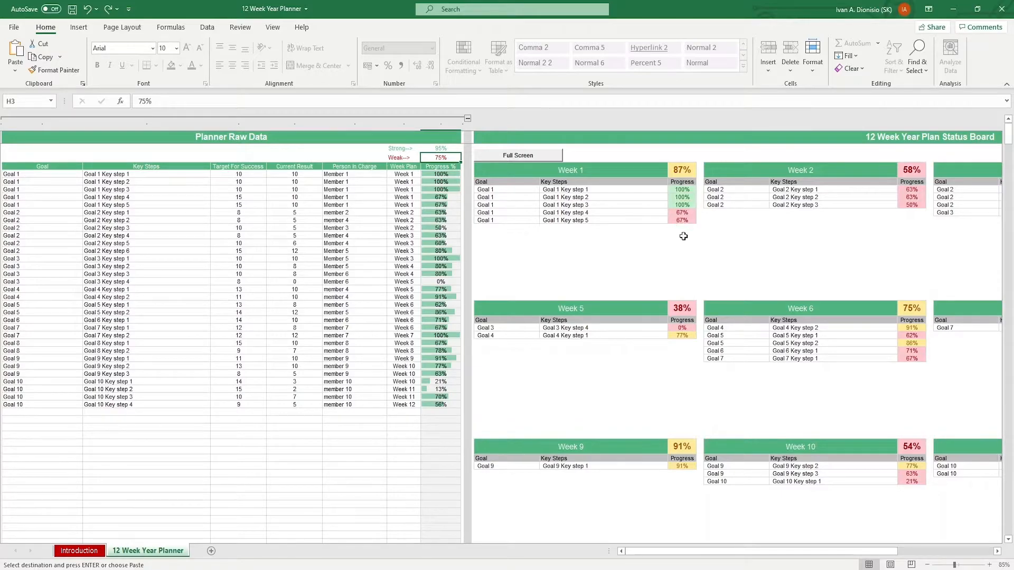
mouse_move(689, 188)
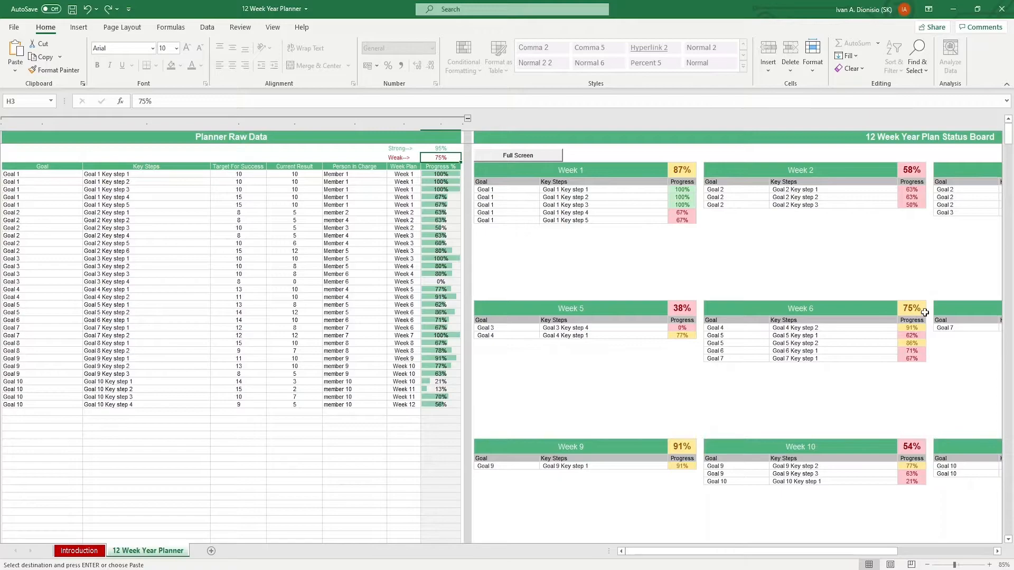
mouse_move(38, 173)
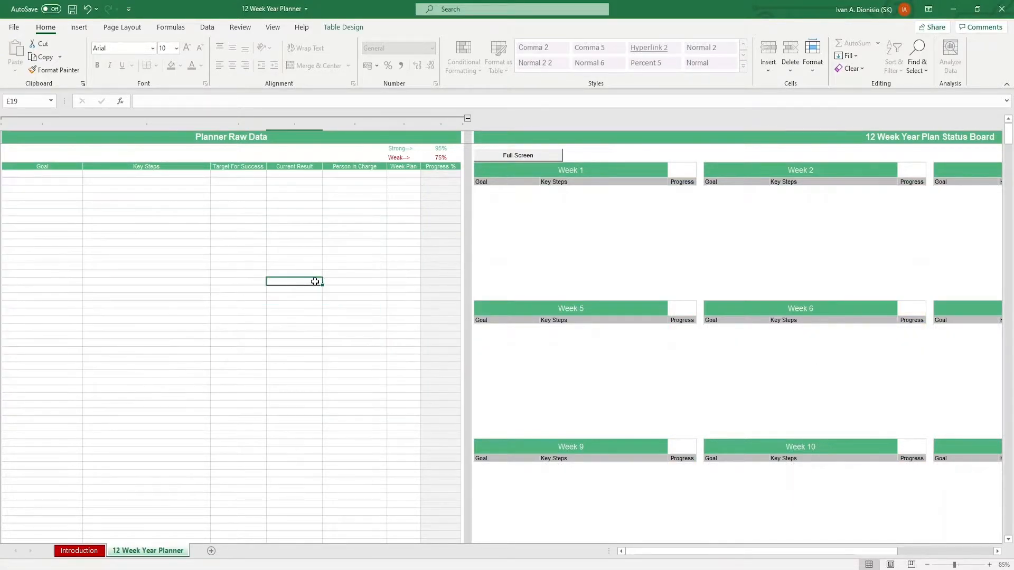
Select the first Goal cell to begin clearing the Planner Raw Data table
left_click(42, 175)
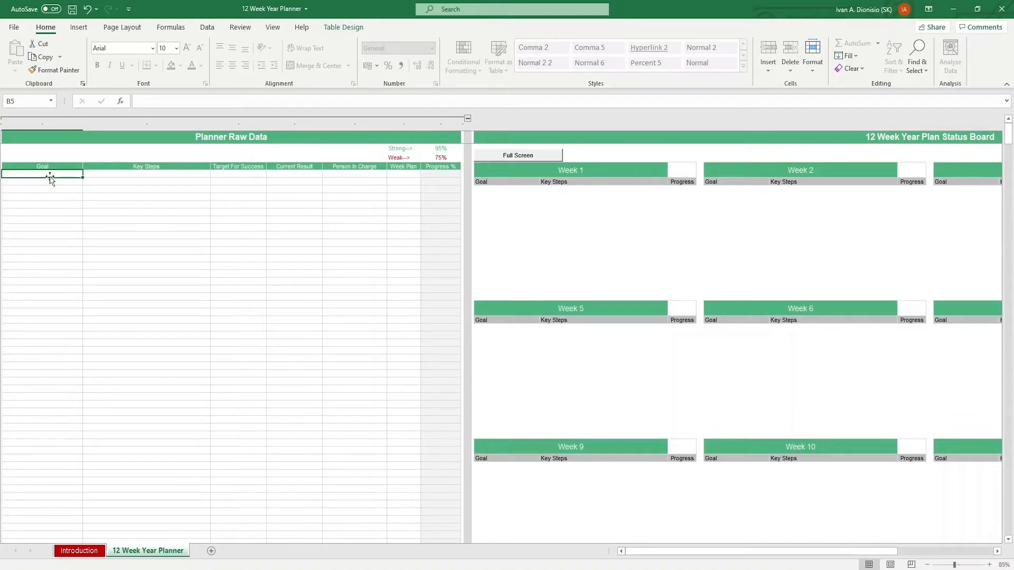
Enter Conducting Survey with its three key steps and fill the goal down to B7
type("Conducting Survey")
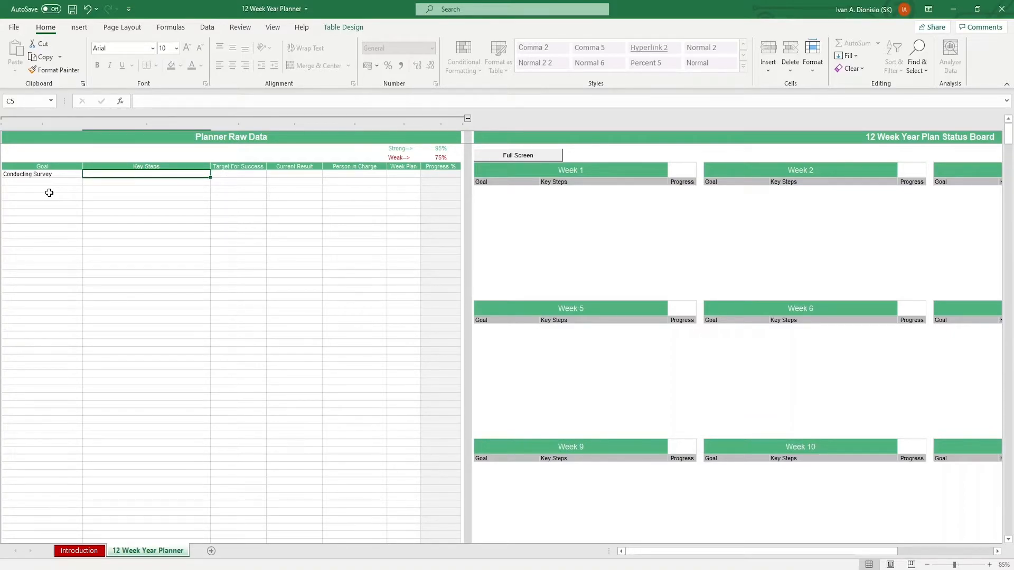
type("Decide which v")
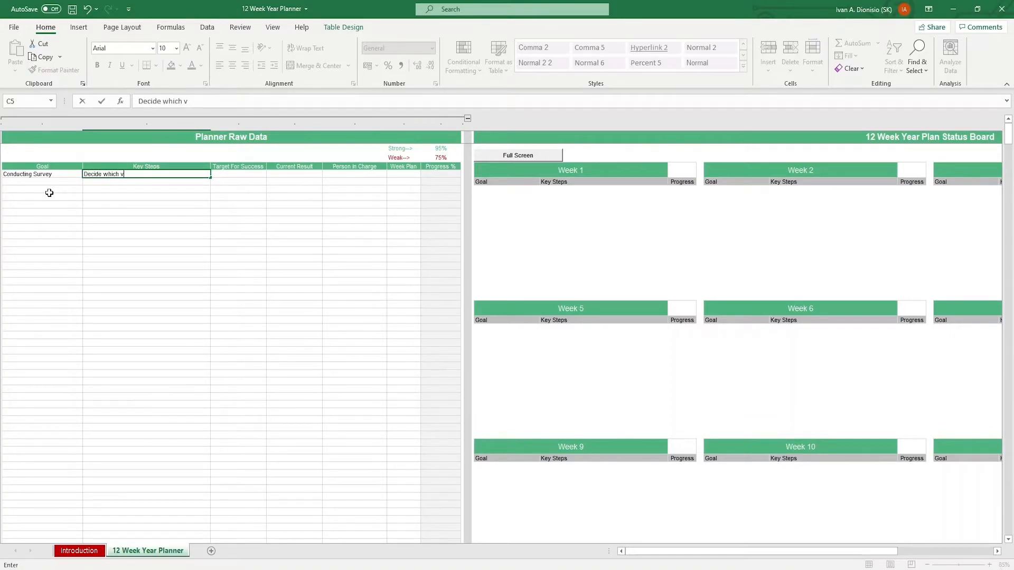
type("enues to of")
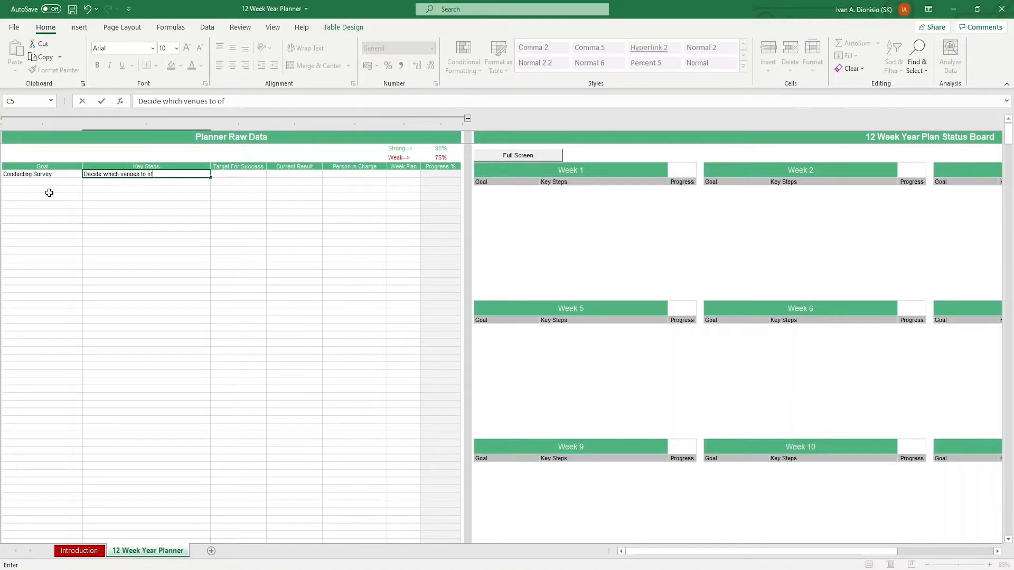
type("design and")
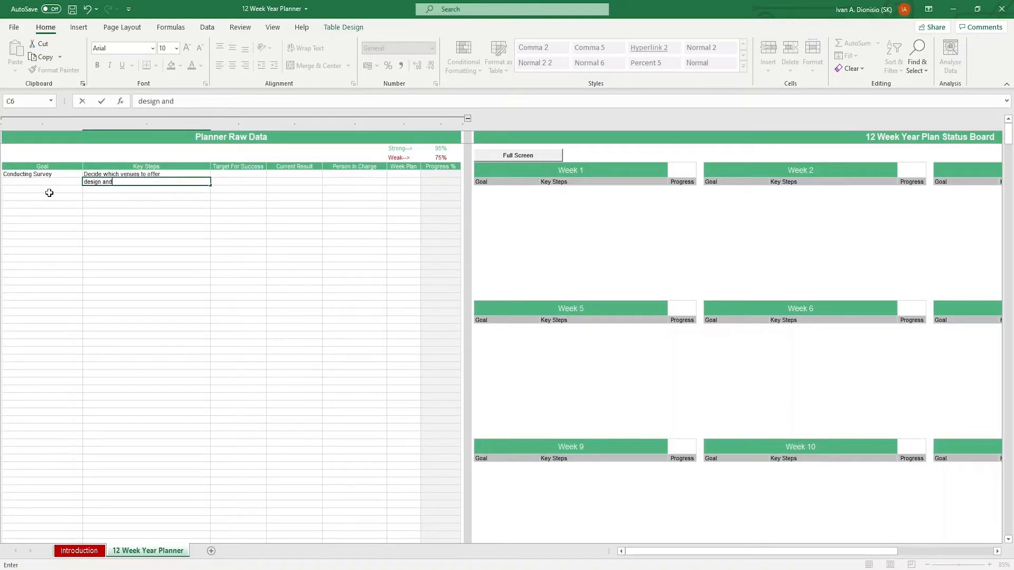
type("create sur")
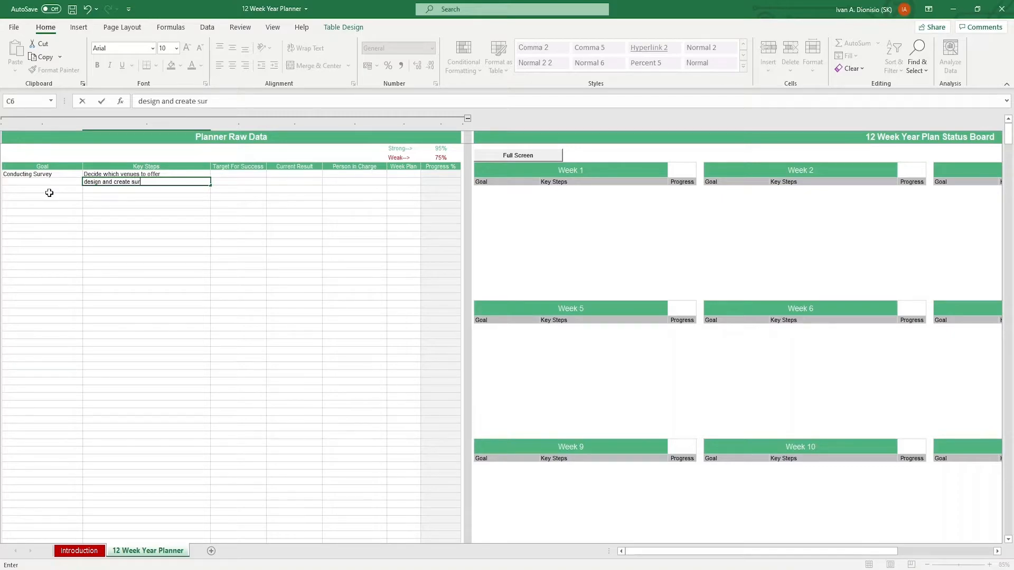
type("Make")
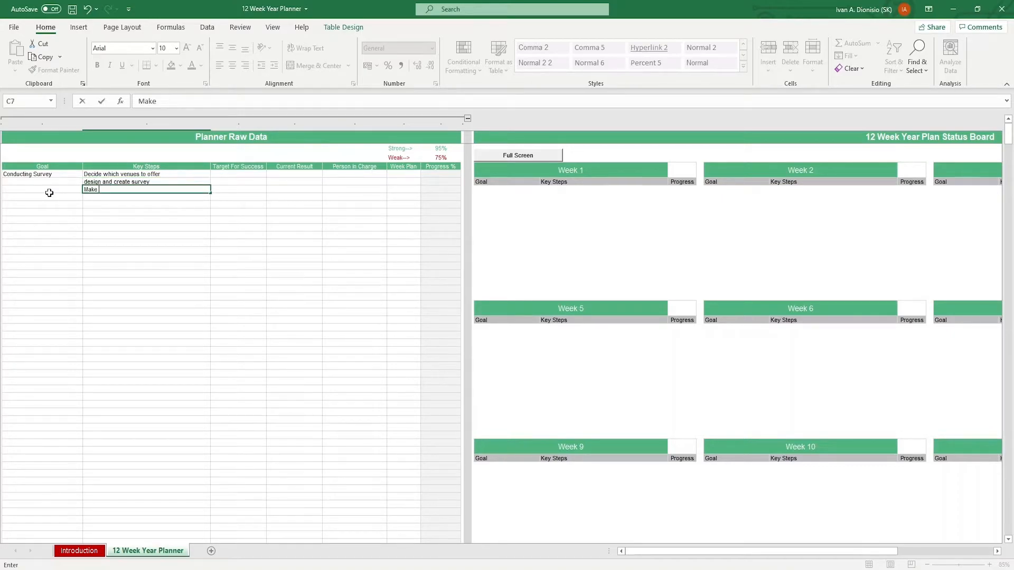
type("employees")
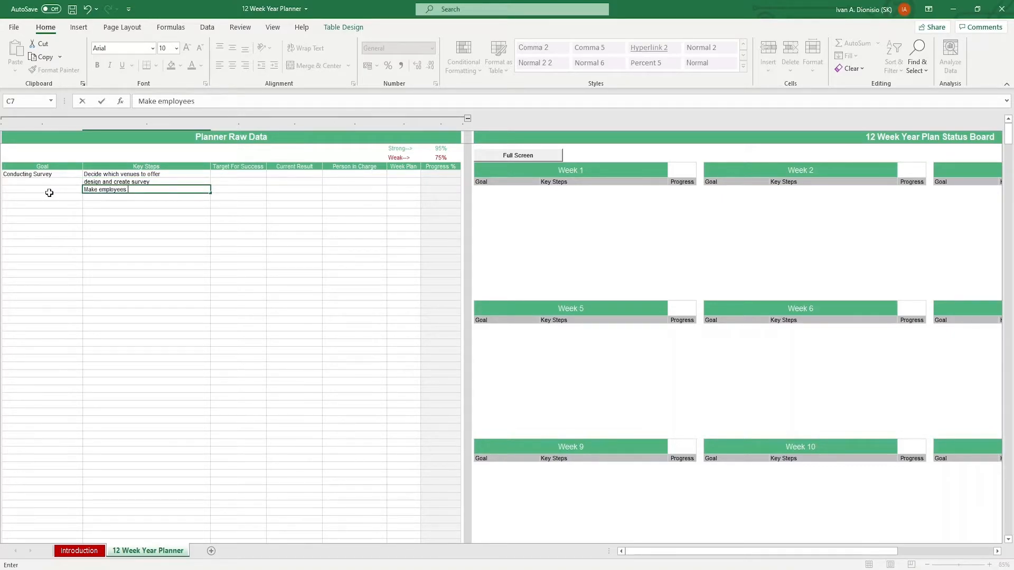
type("answer")
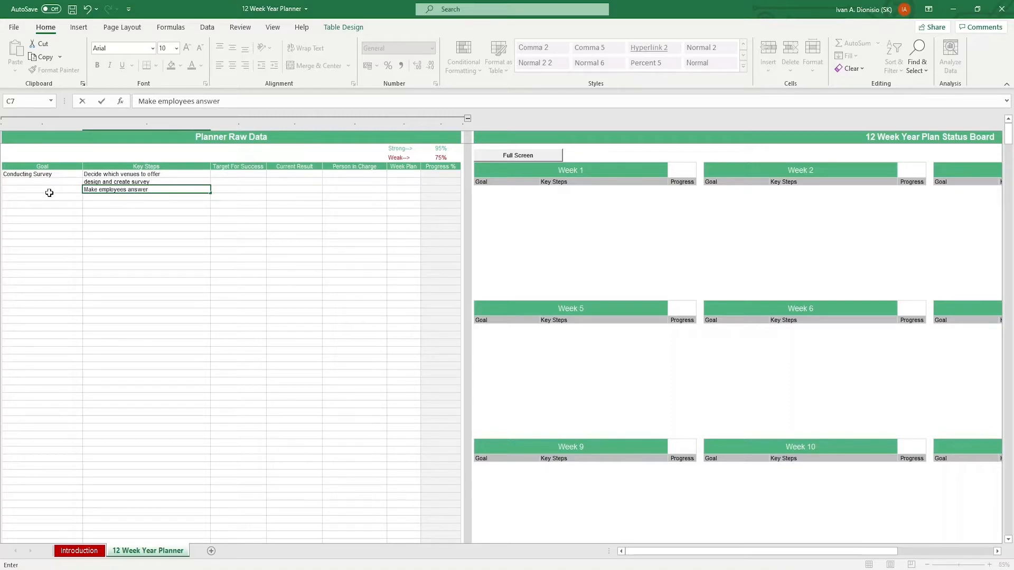
left_click(27, 174)
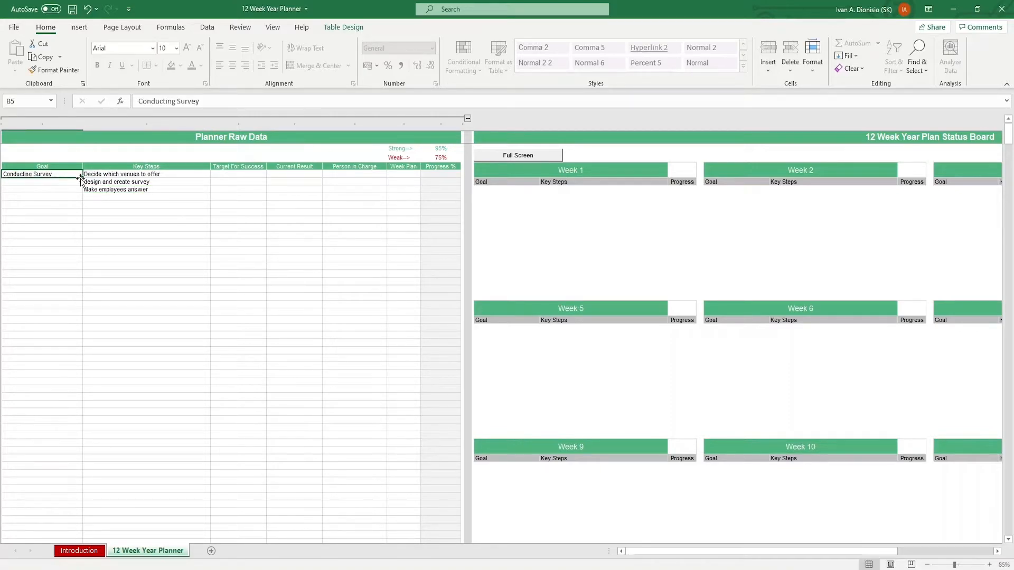
left_click_drag(79, 178, 79, 193)
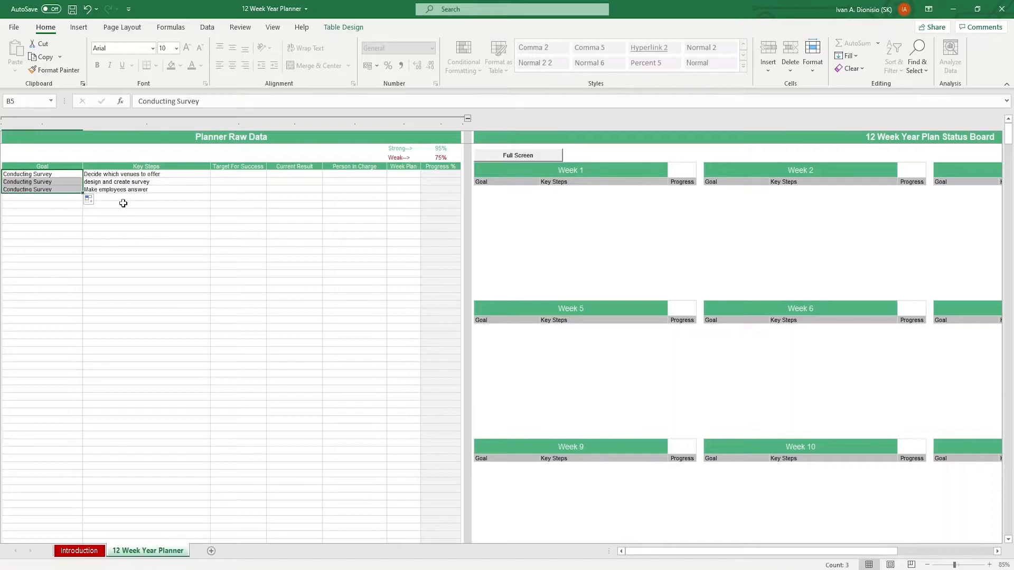
mouse_move(220, 179)
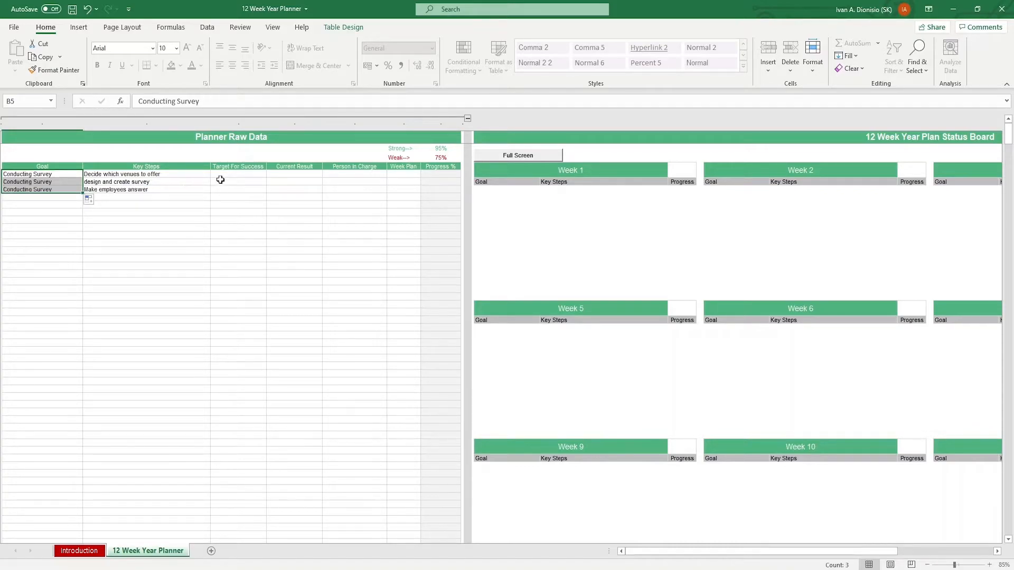
Enter targets of 3, 2 and 50 in D5:D7 for the survey steps
left_click(238, 174)
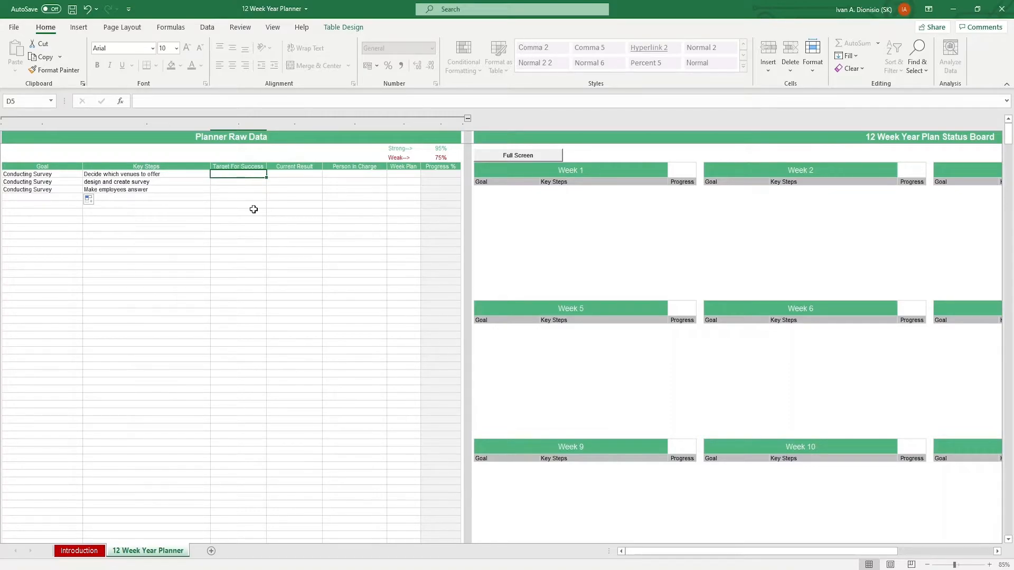
type("3")
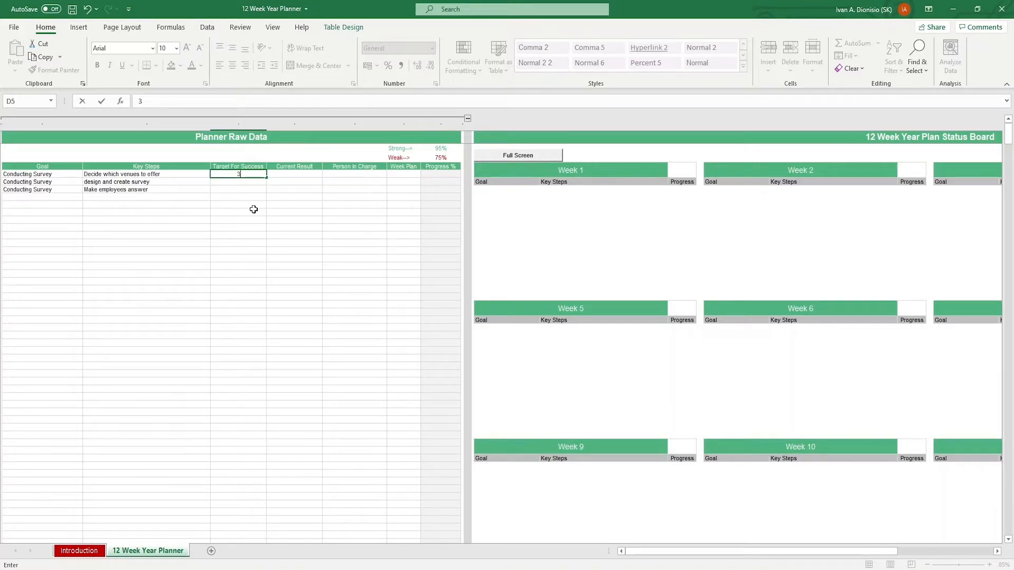
type("2")
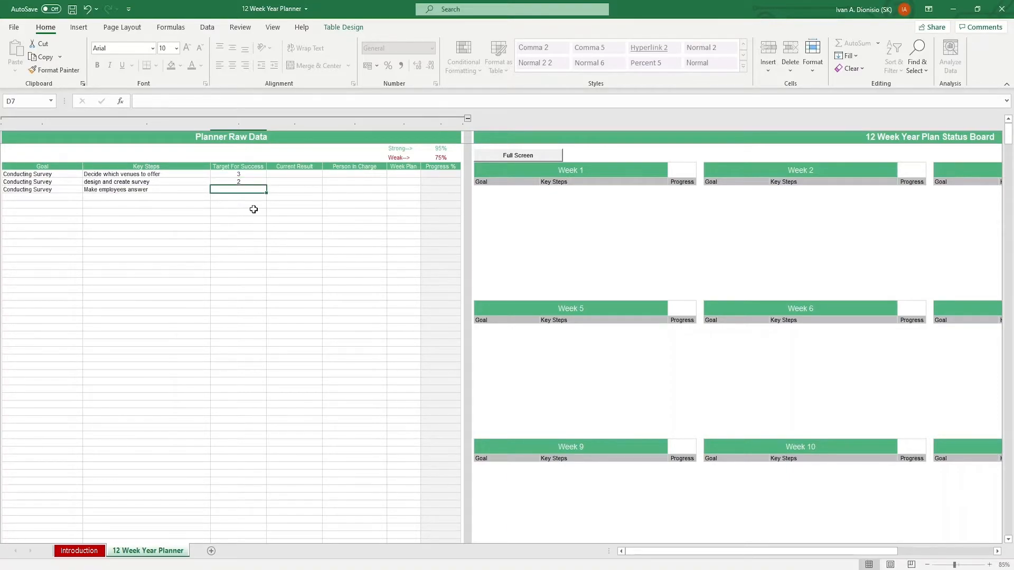
type("50")
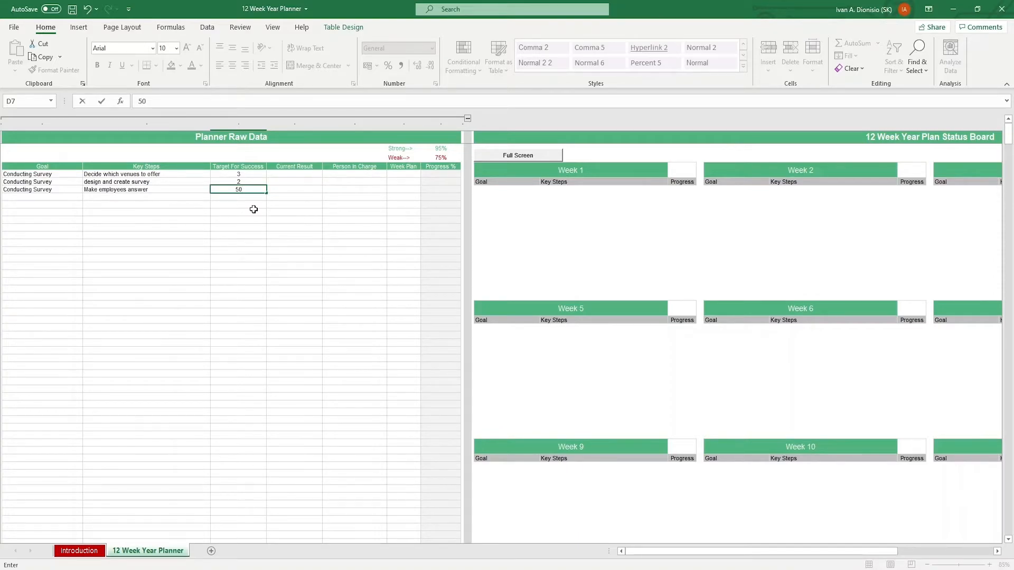
left_click(294, 174)
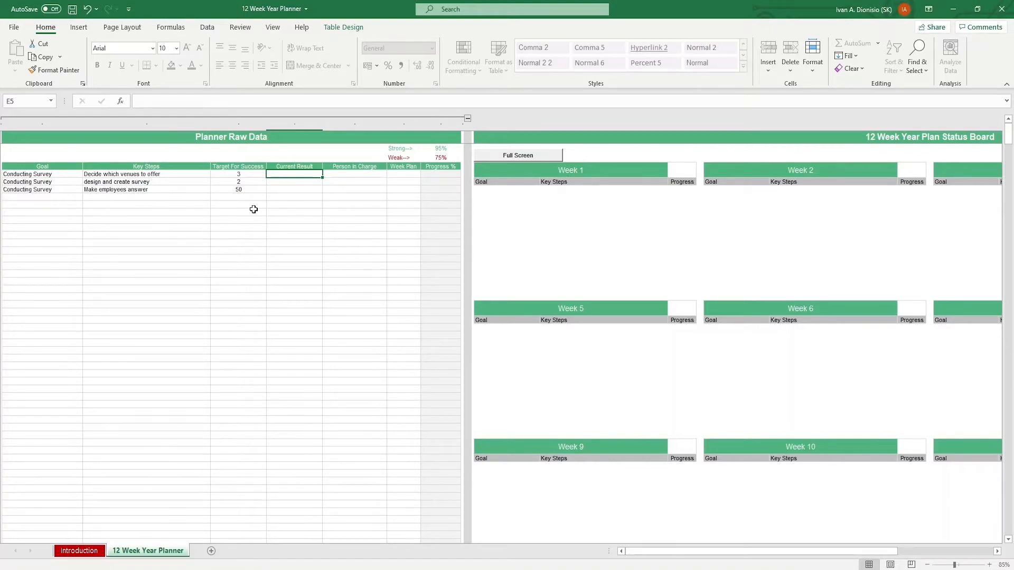
Enter a current result of 0 and Randy - HR as person in charge
type("0")
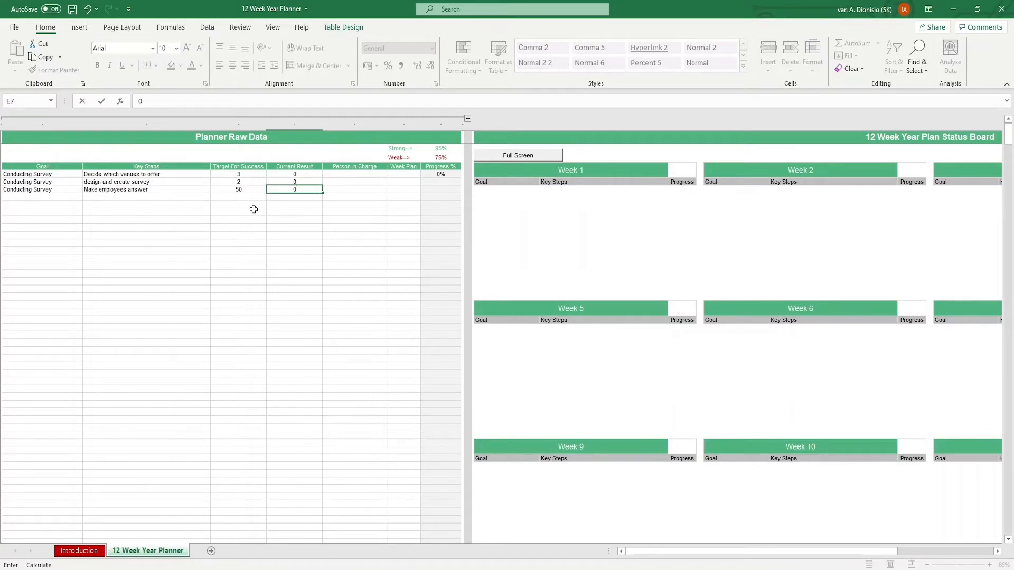
left_click(354, 173)
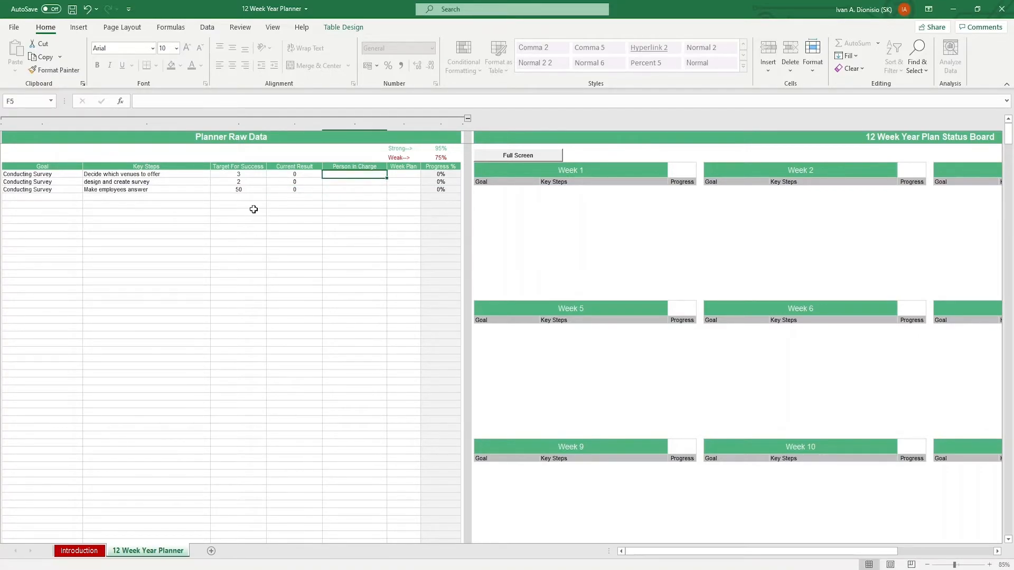
type("Randy - HR")
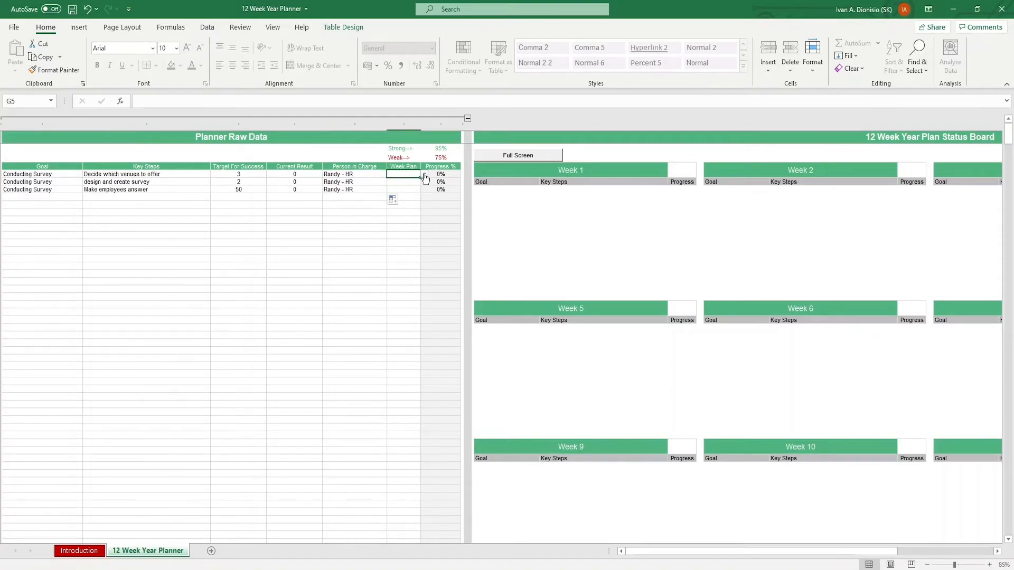
Choose Week 1 from G5's Week Plan dropdown for the first survey step
left_click(423, 174)
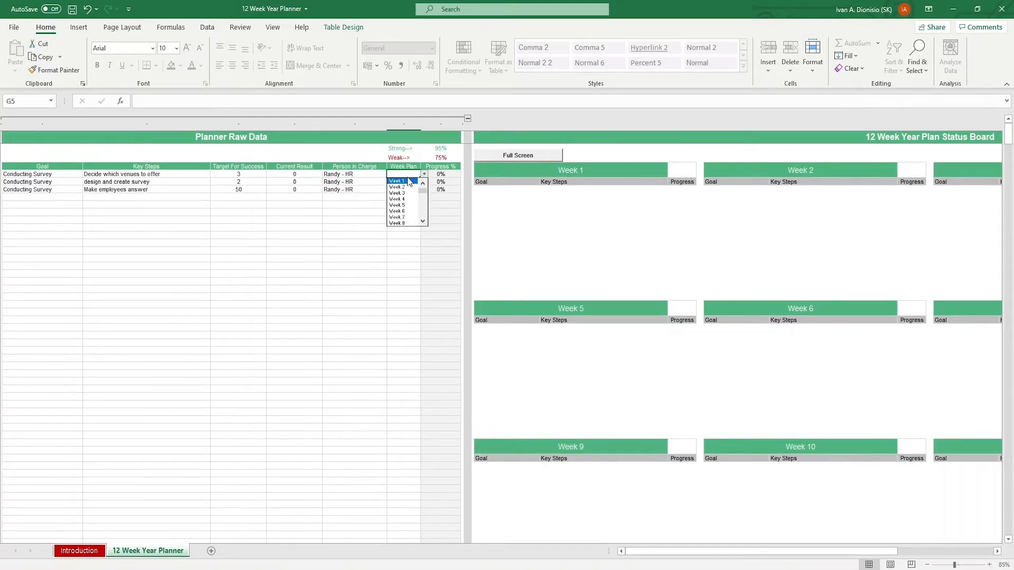
left_click(397, 174)
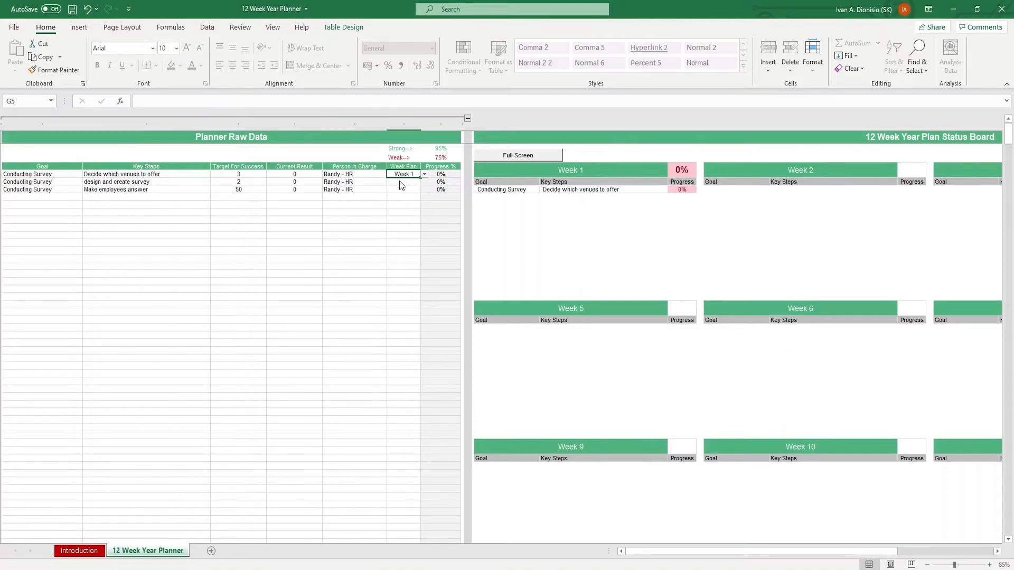
left_click(403, 181)
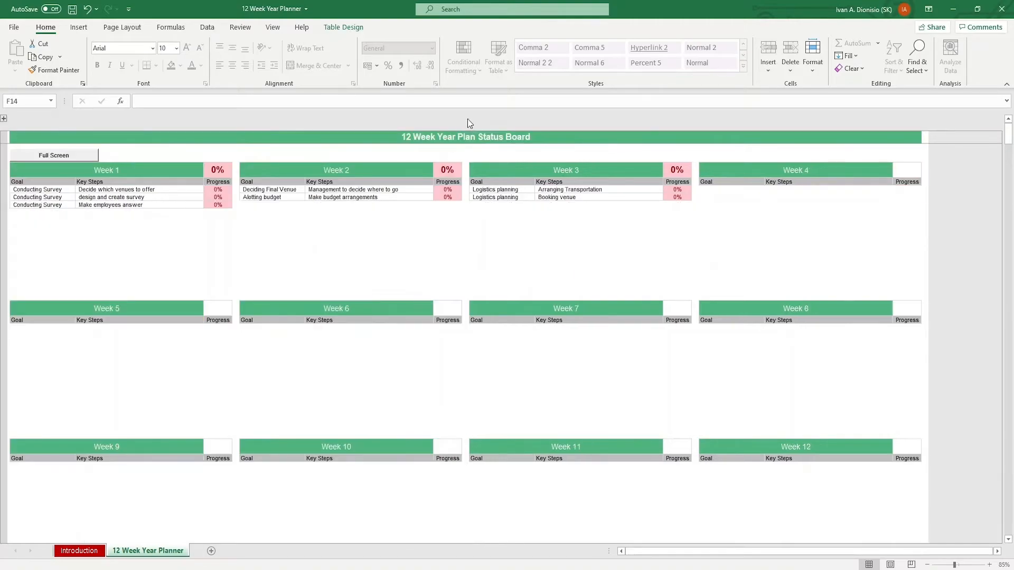
mouse_move(329, 455)
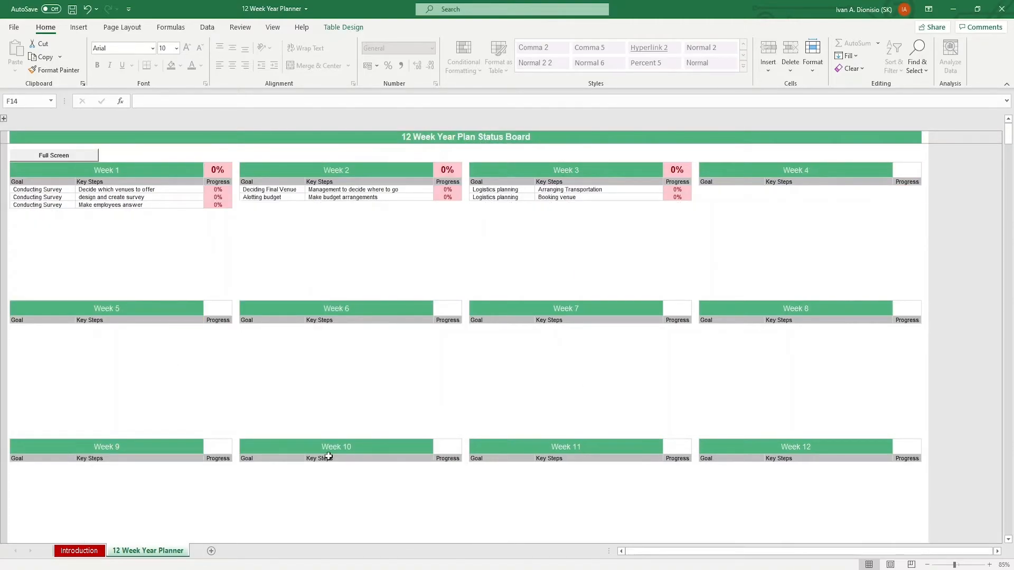
mouse_move(331, 445)
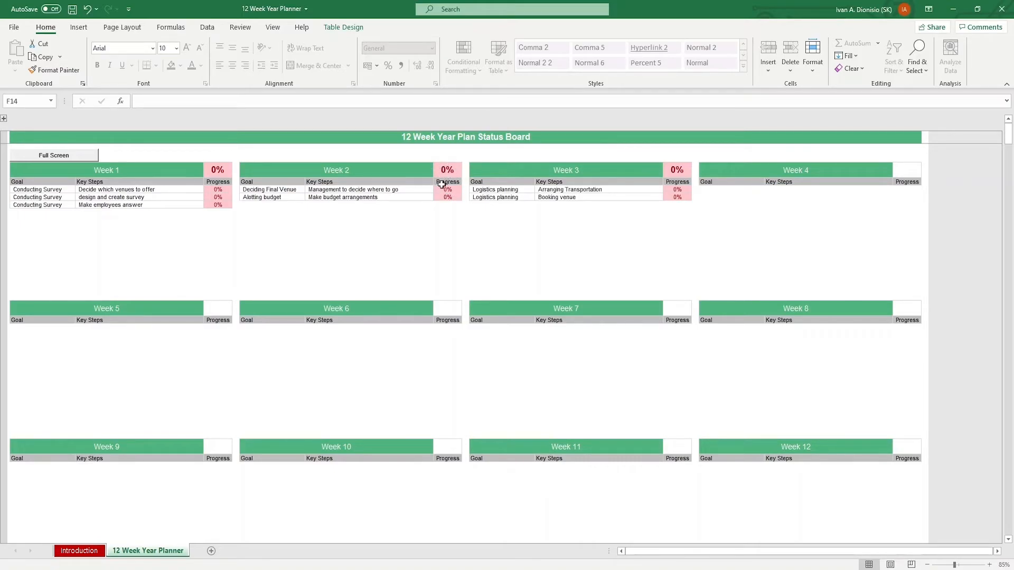
Review the populated Week 2 and neighbouring week blocks on the status board
left_click(336, 170)
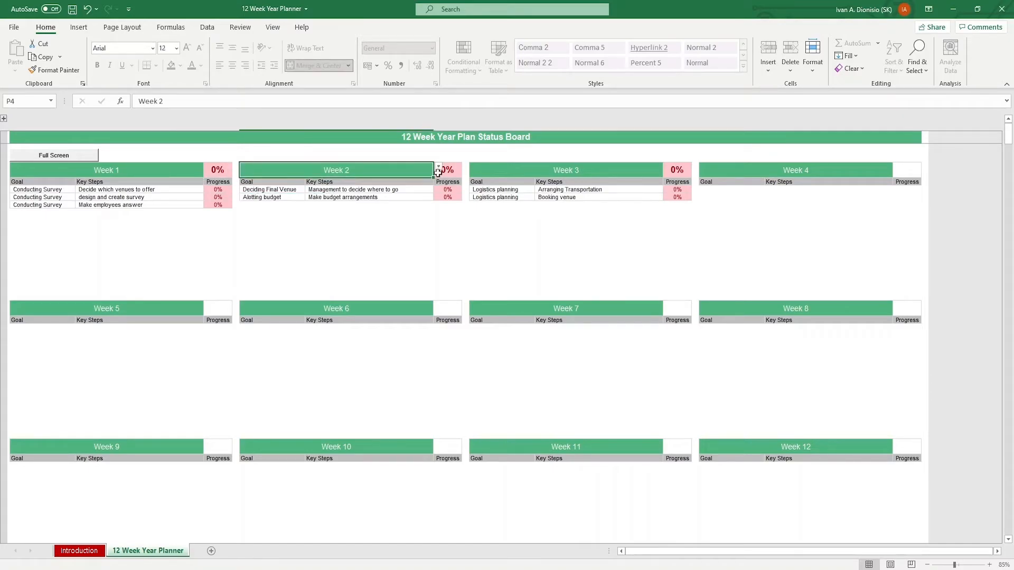
left_click(438, 170)
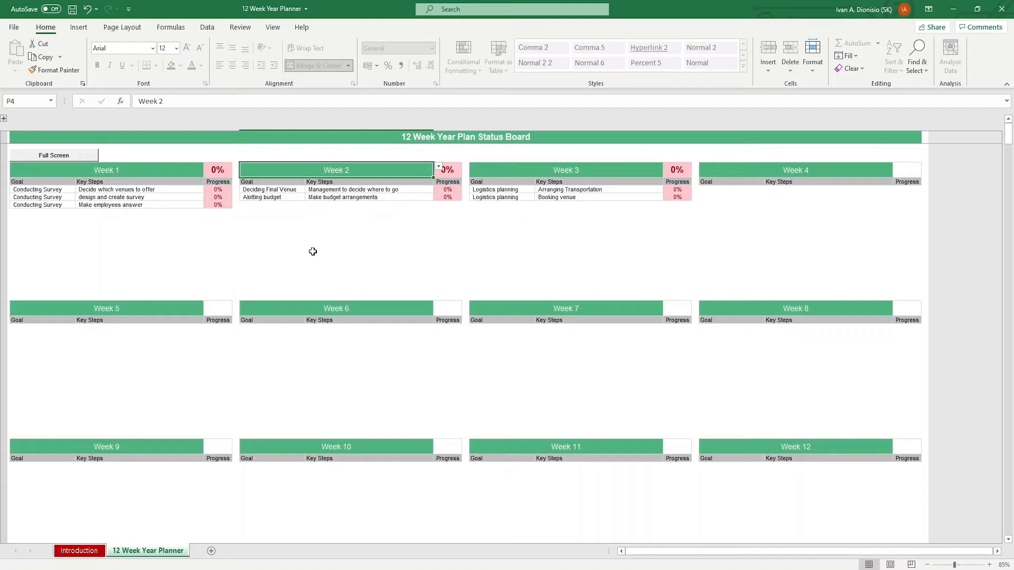
mouse_move(296, 247)
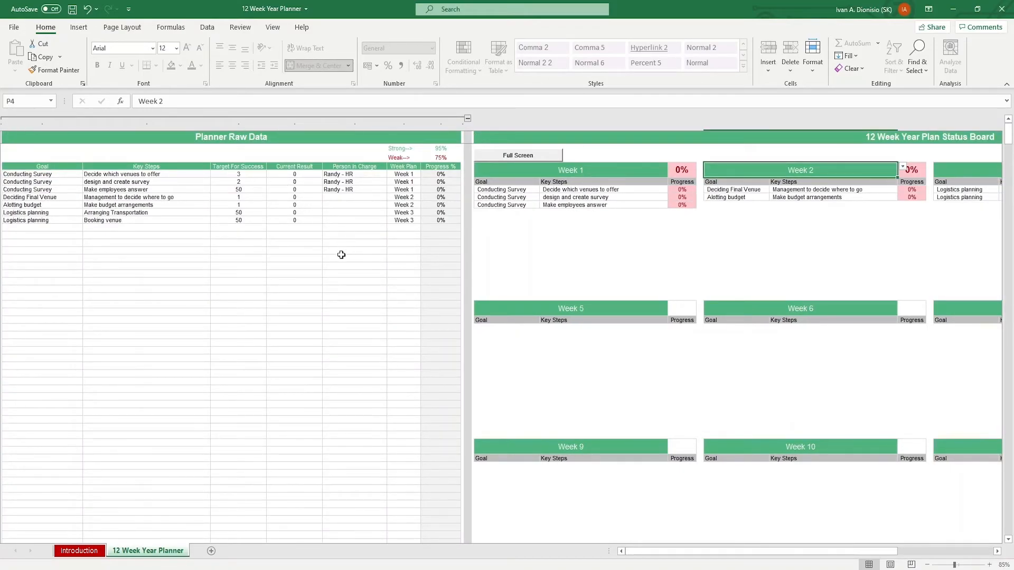
Record current results of 3, 2 and 50 for the three survey steps
left_click(294, 174)
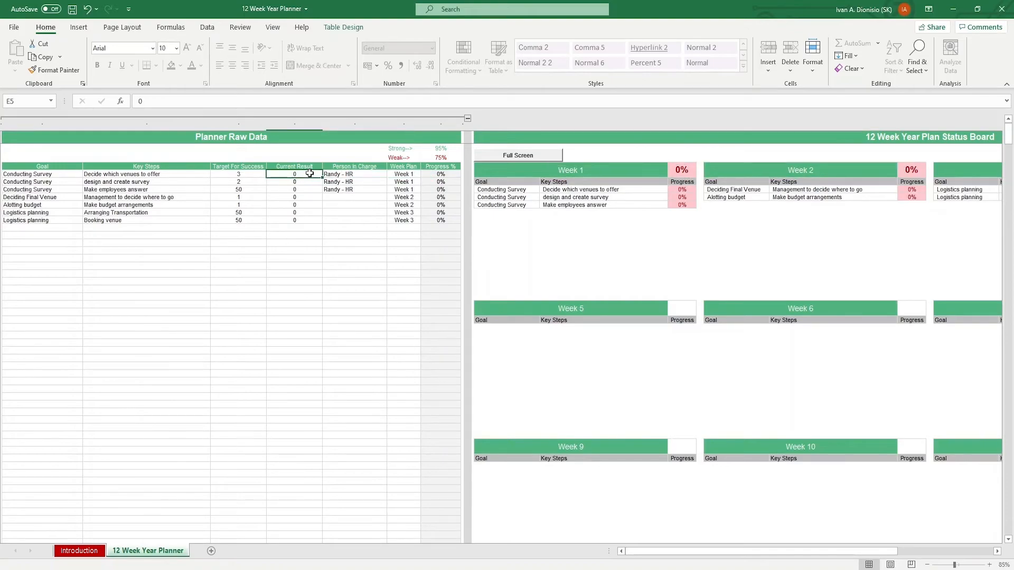
type("3")
left_click(295, 182)
type("2")
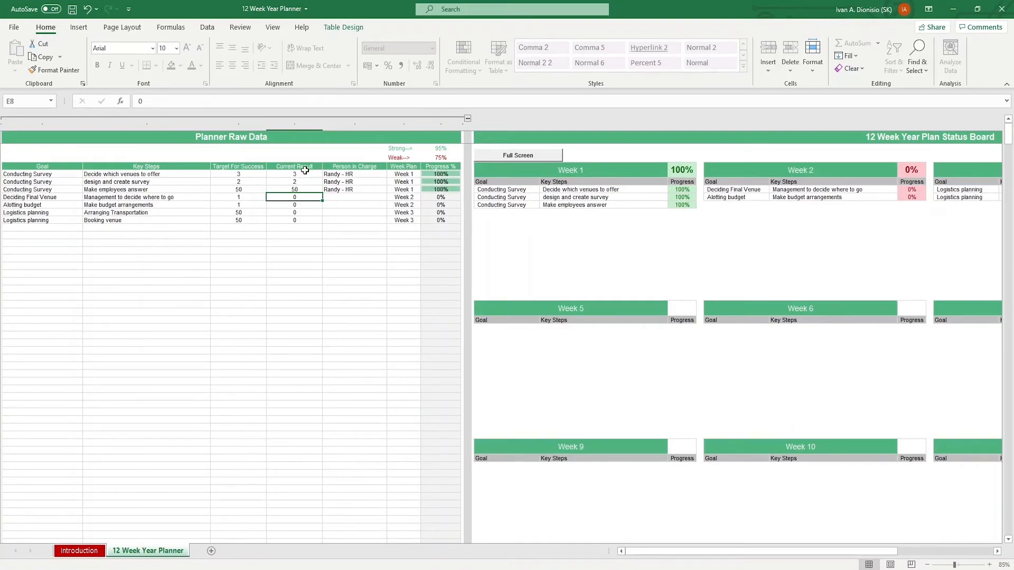
left_click(354, 189)
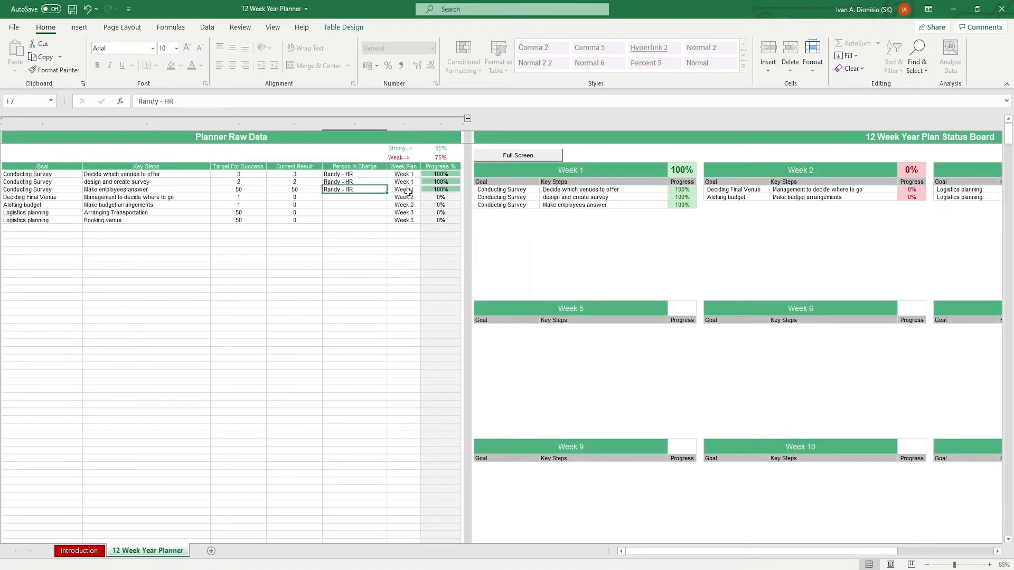
Set G7's Week Plan for Make employees answer to Week 2
left_click(424, 197)
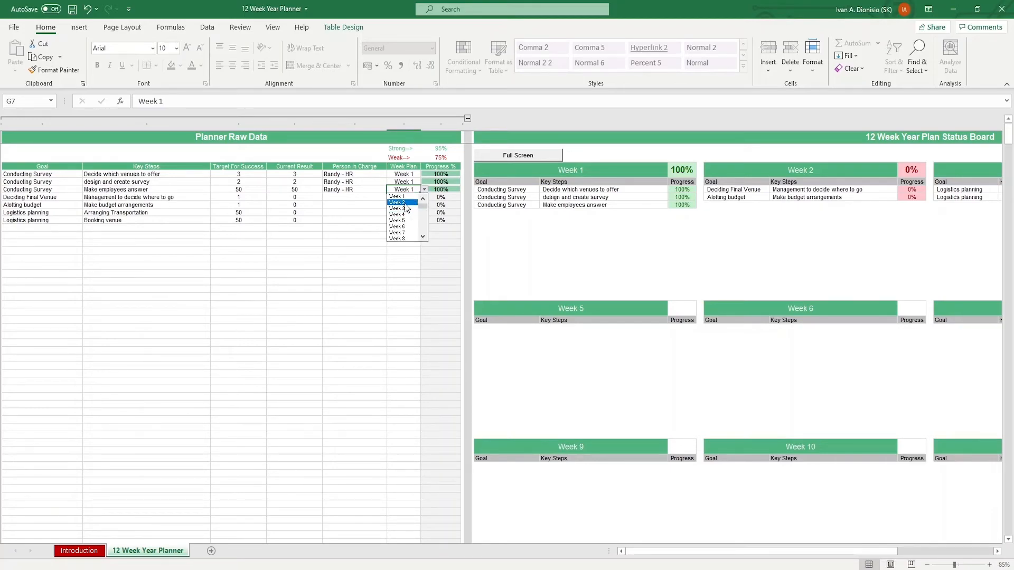
left_click(396, 202)
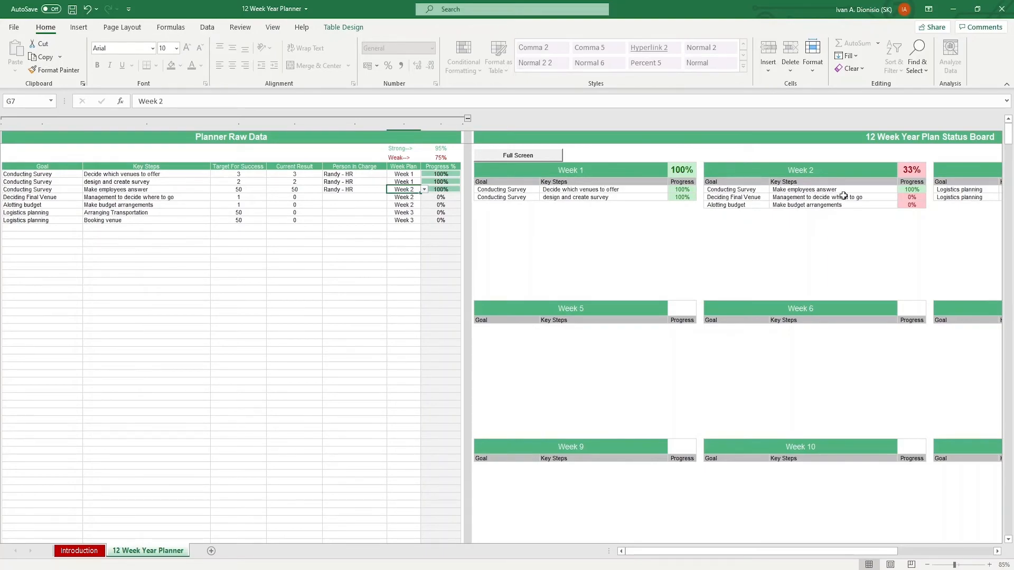
mouse_move(544, 155)
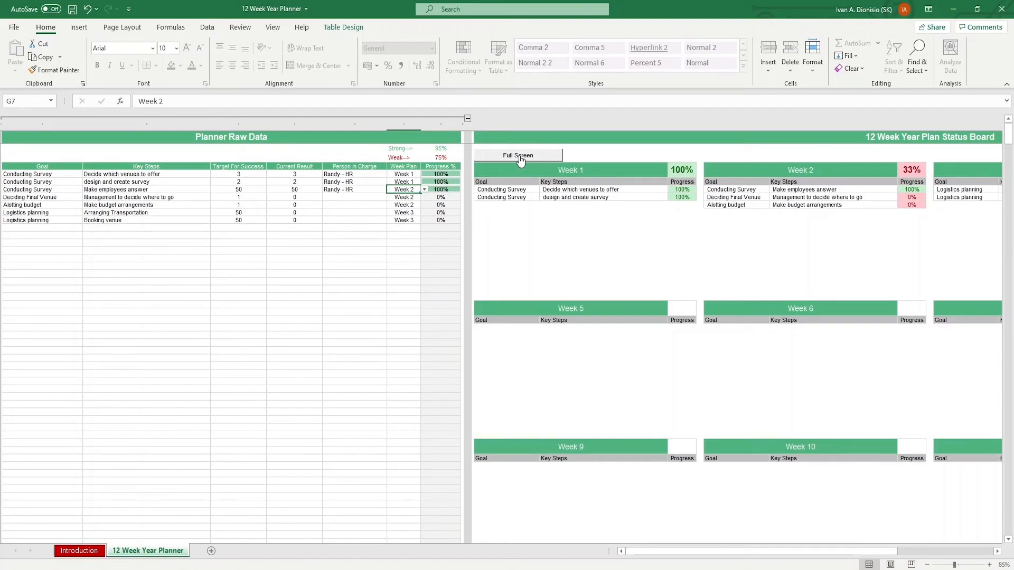
Switch the status board to full screen with the raw data hidden
left_click(517, 155)
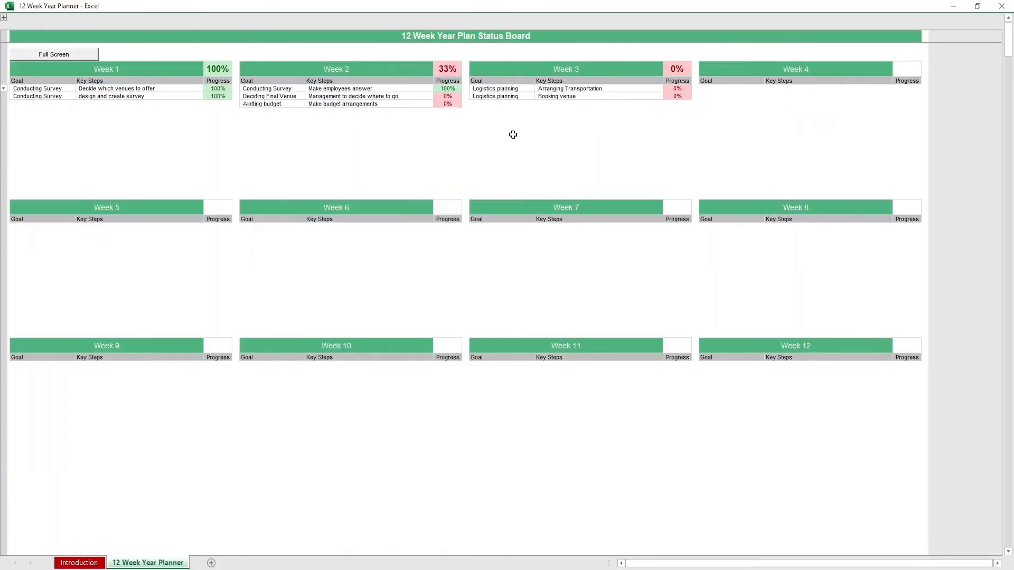
mouse_move(523, 121)
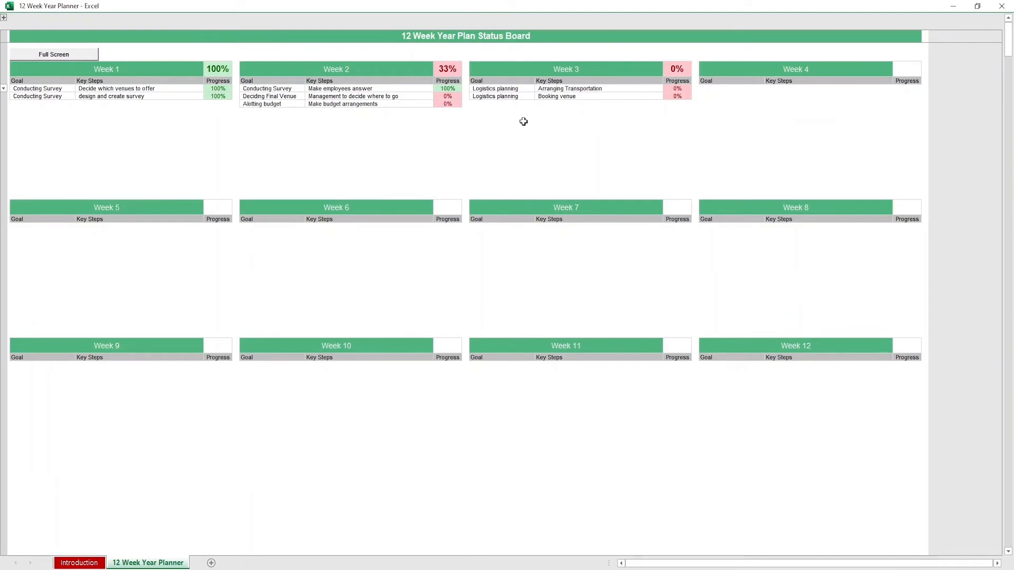